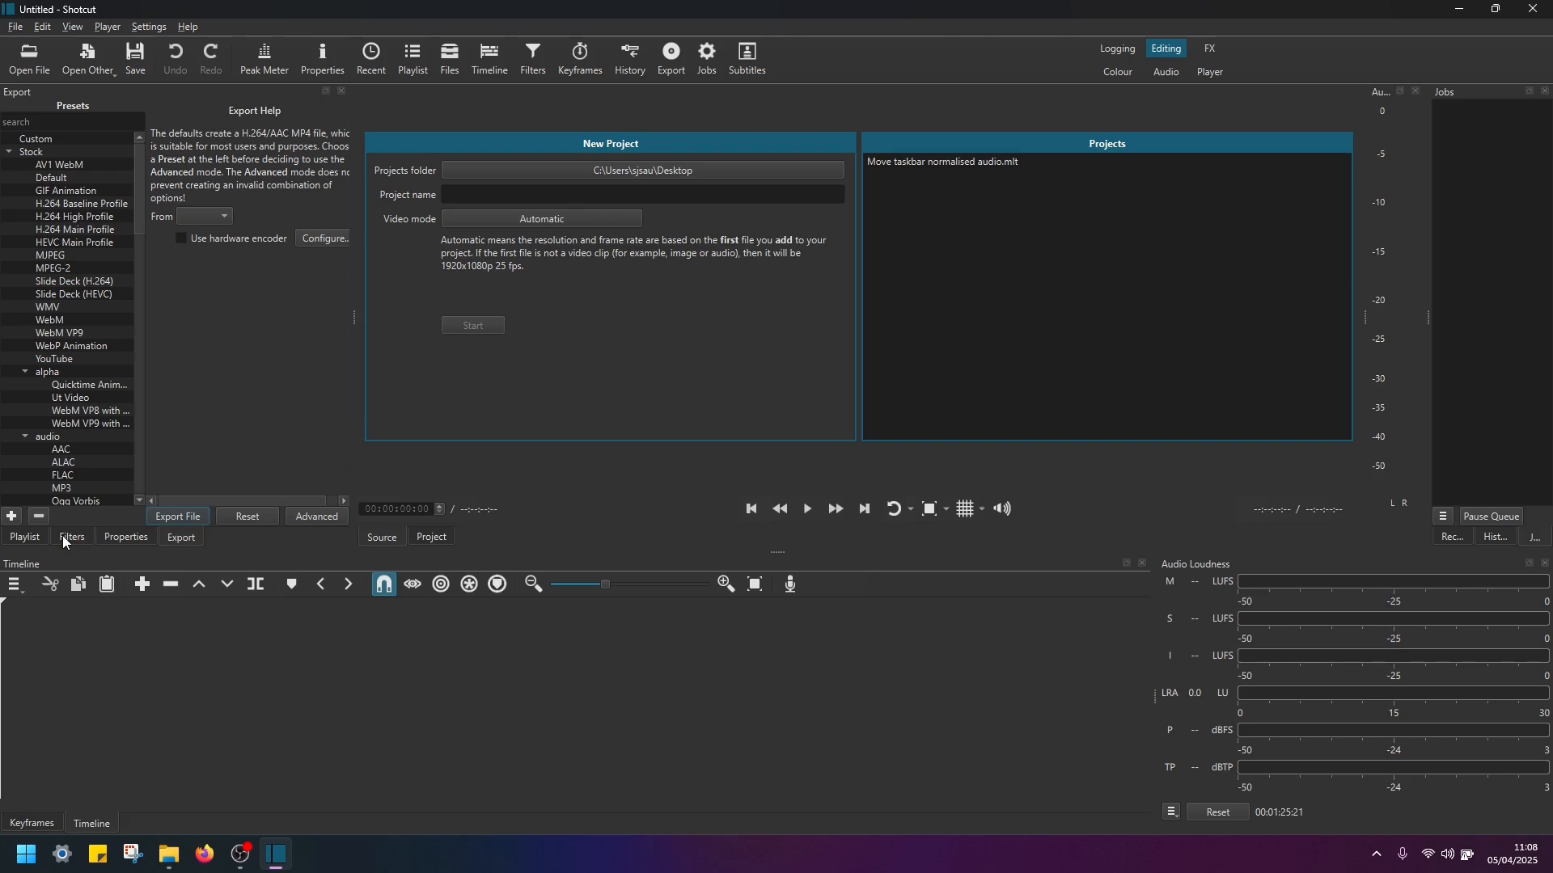
- Import 0405 (1).mp4 from Downloads into the playlist and preview it in the Source player
{"action": "left_click", "coordinate": [23, 536]}
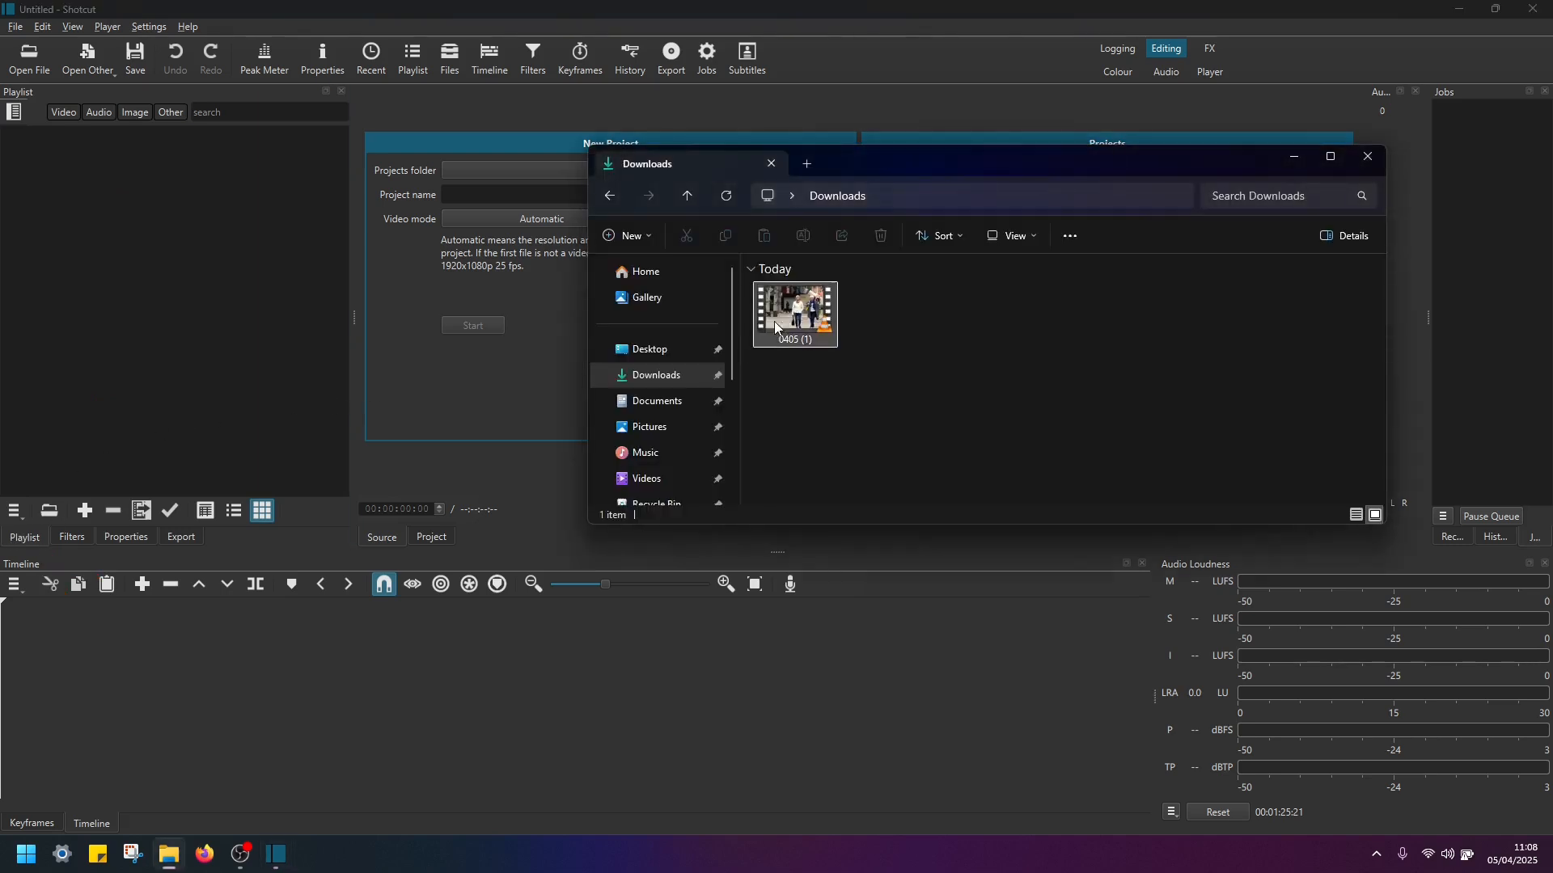
{"action": "double_click", "coordinate": [792, 315]}
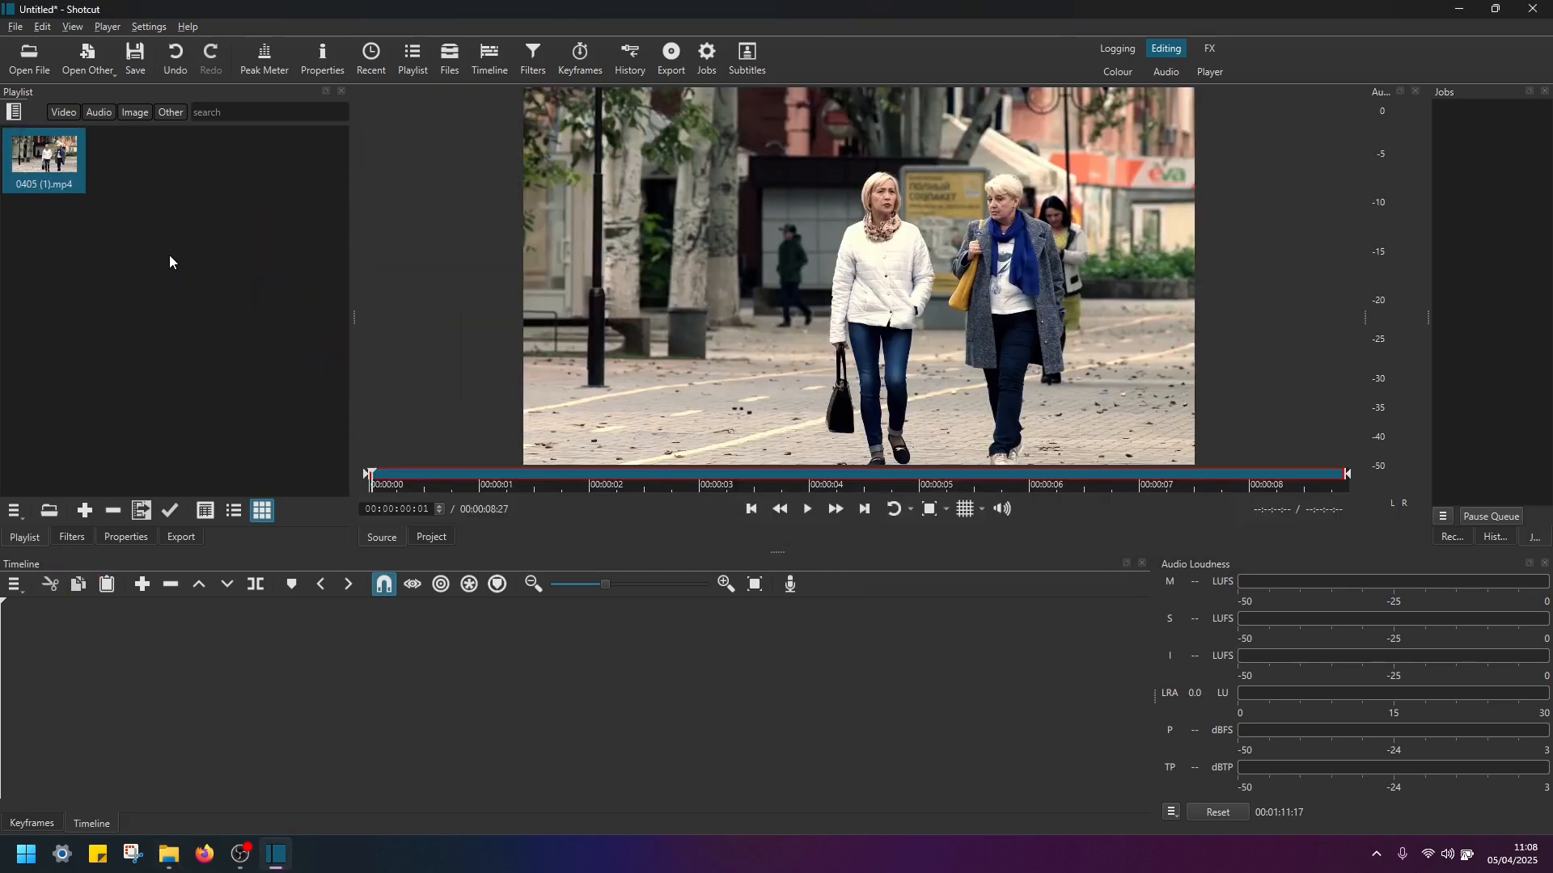
{"action": "left_click", "coordinate": [807, 508]}
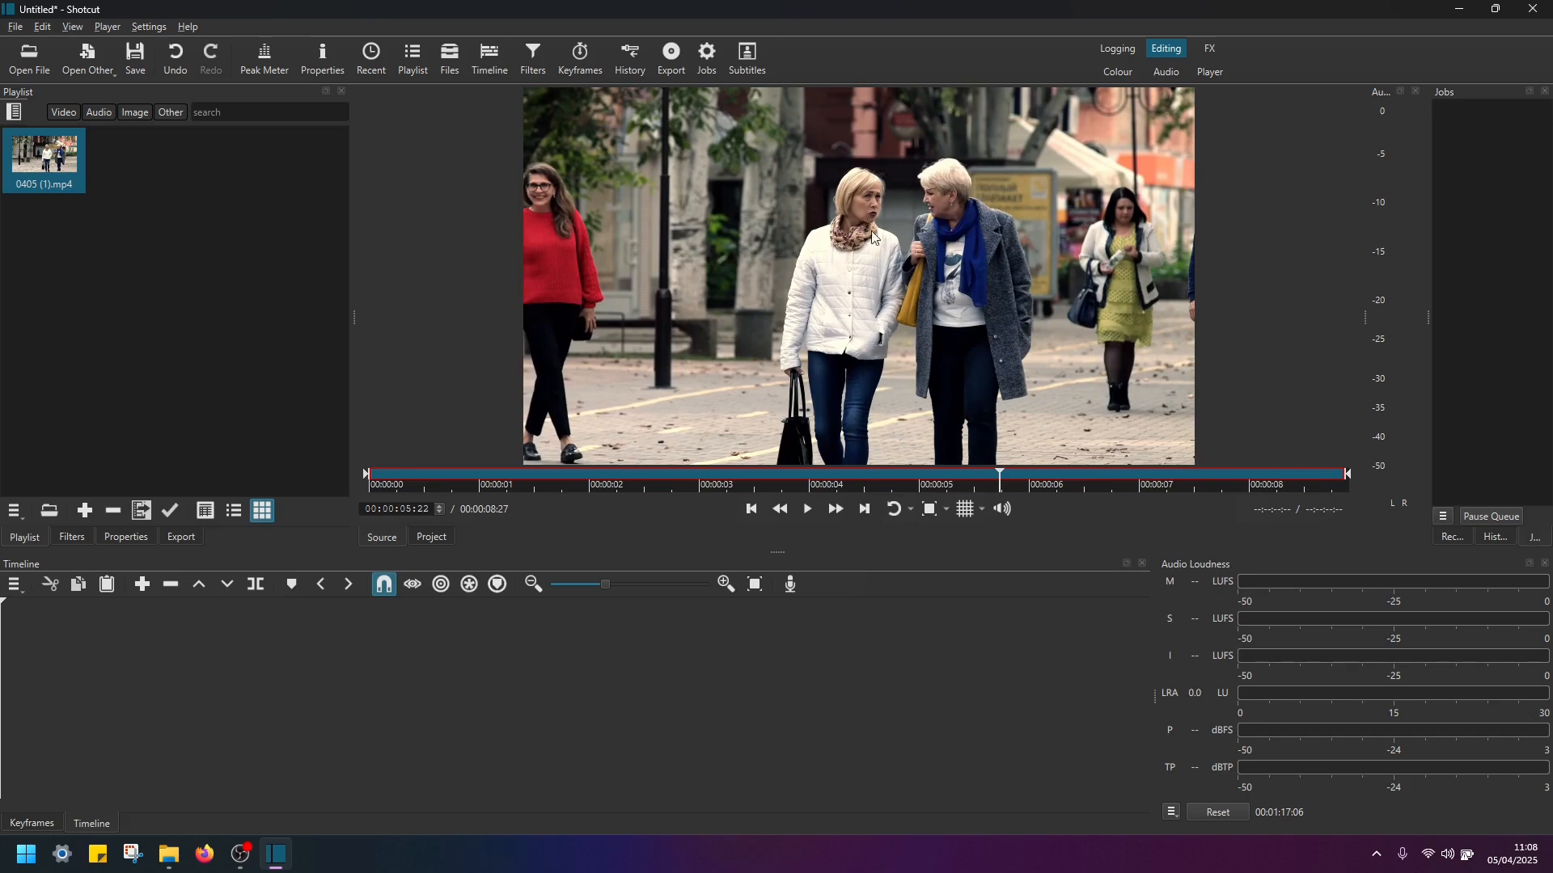
{"action": "mouse_move", "coordinate": [538, 287]}
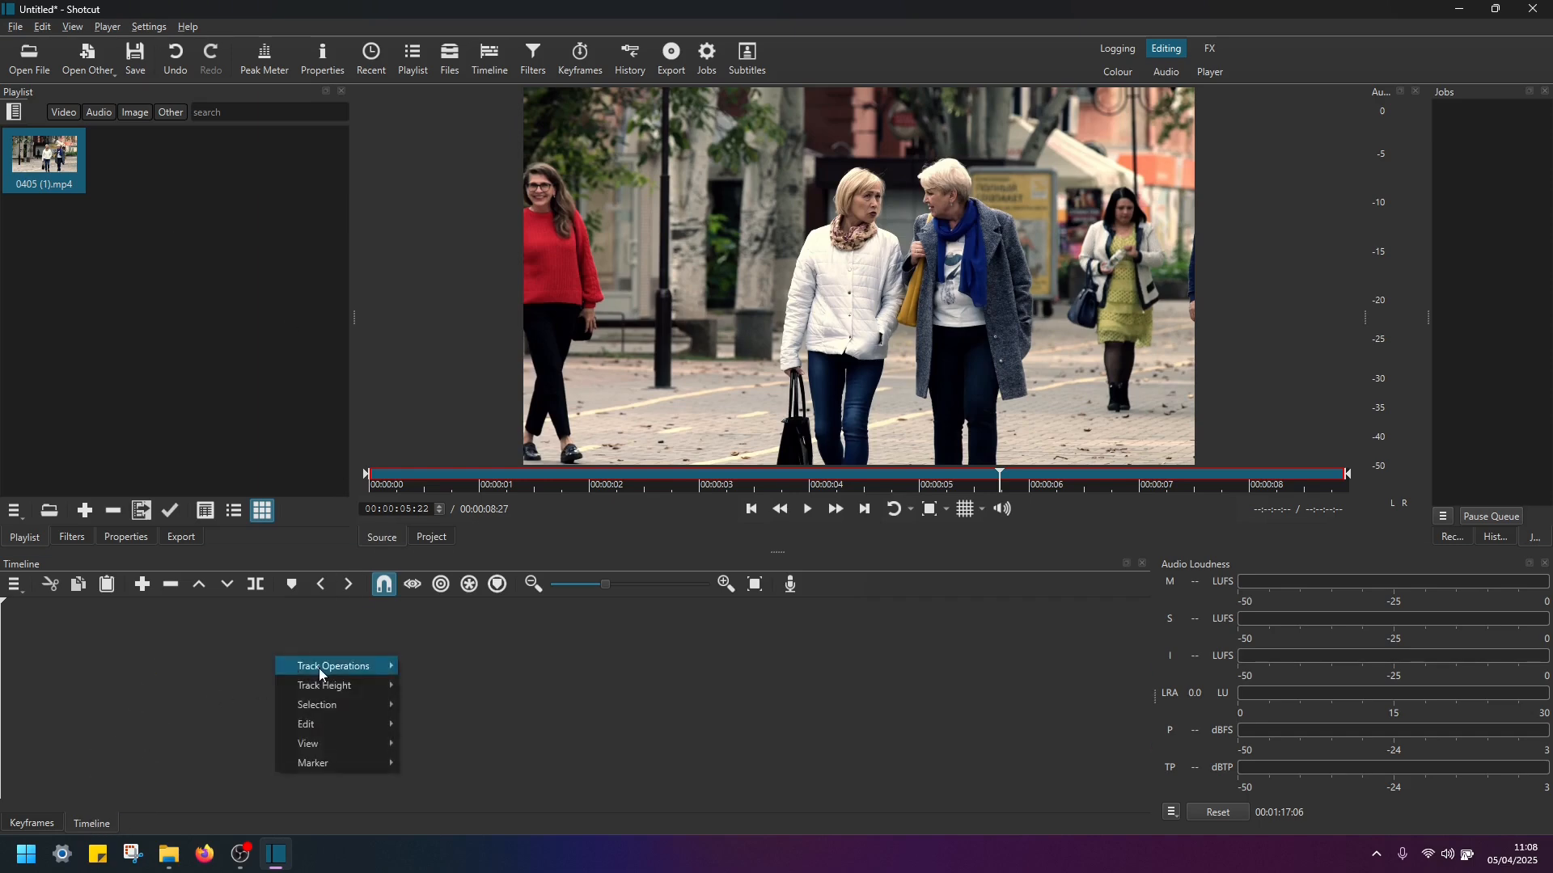
{"action": "mouse_move", "coordinate": [335, 666]}
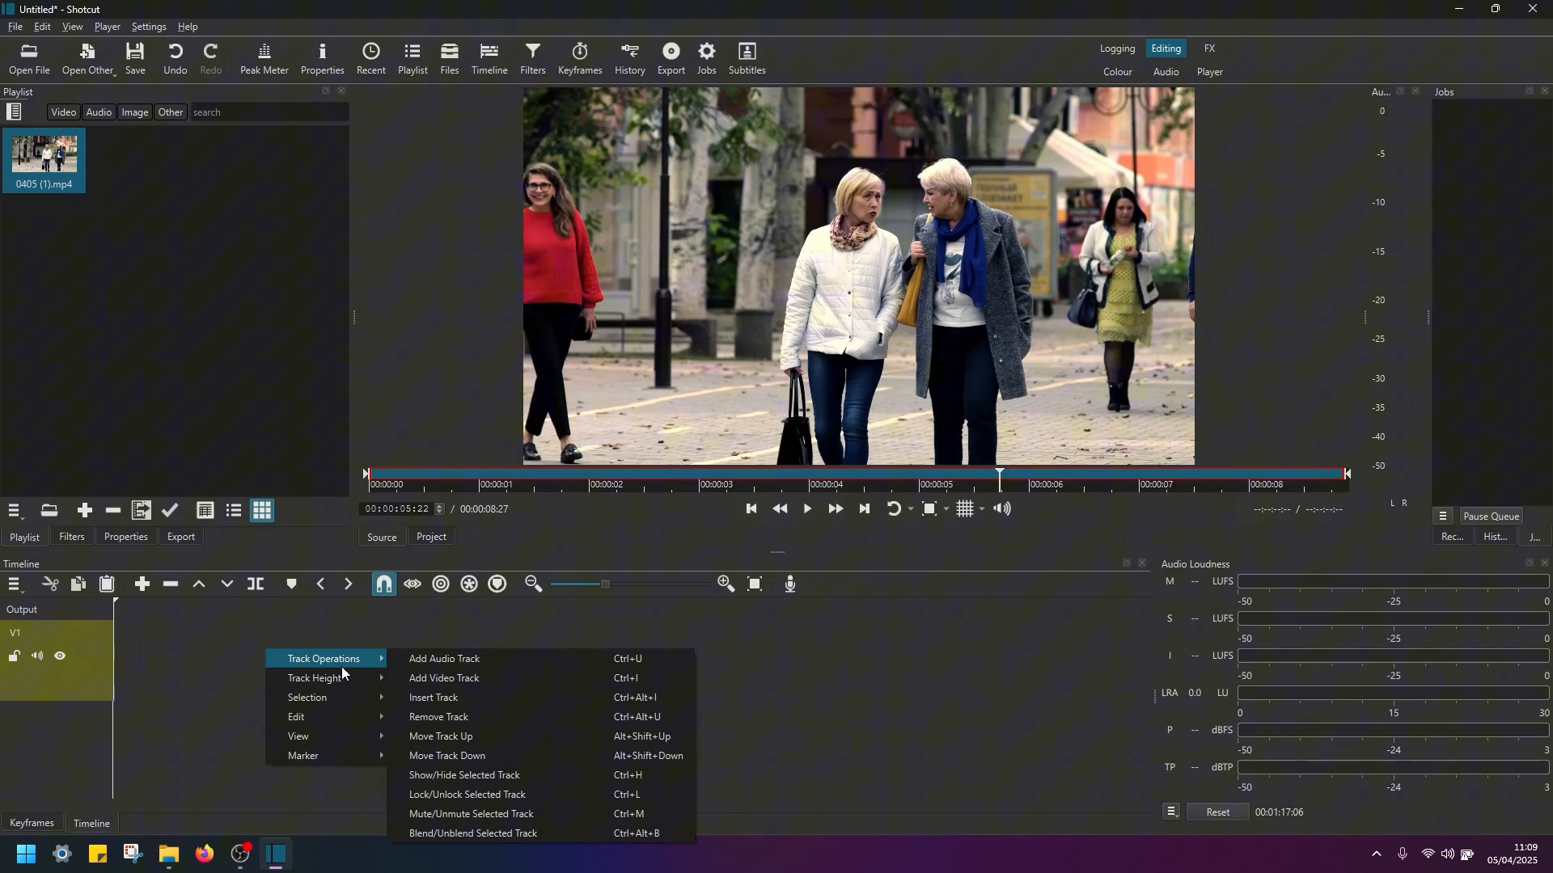
- Add a second video track and place a copy of the walking clip on V1 and V2
{"action": "left_click", "coordinate": [442, 679]}
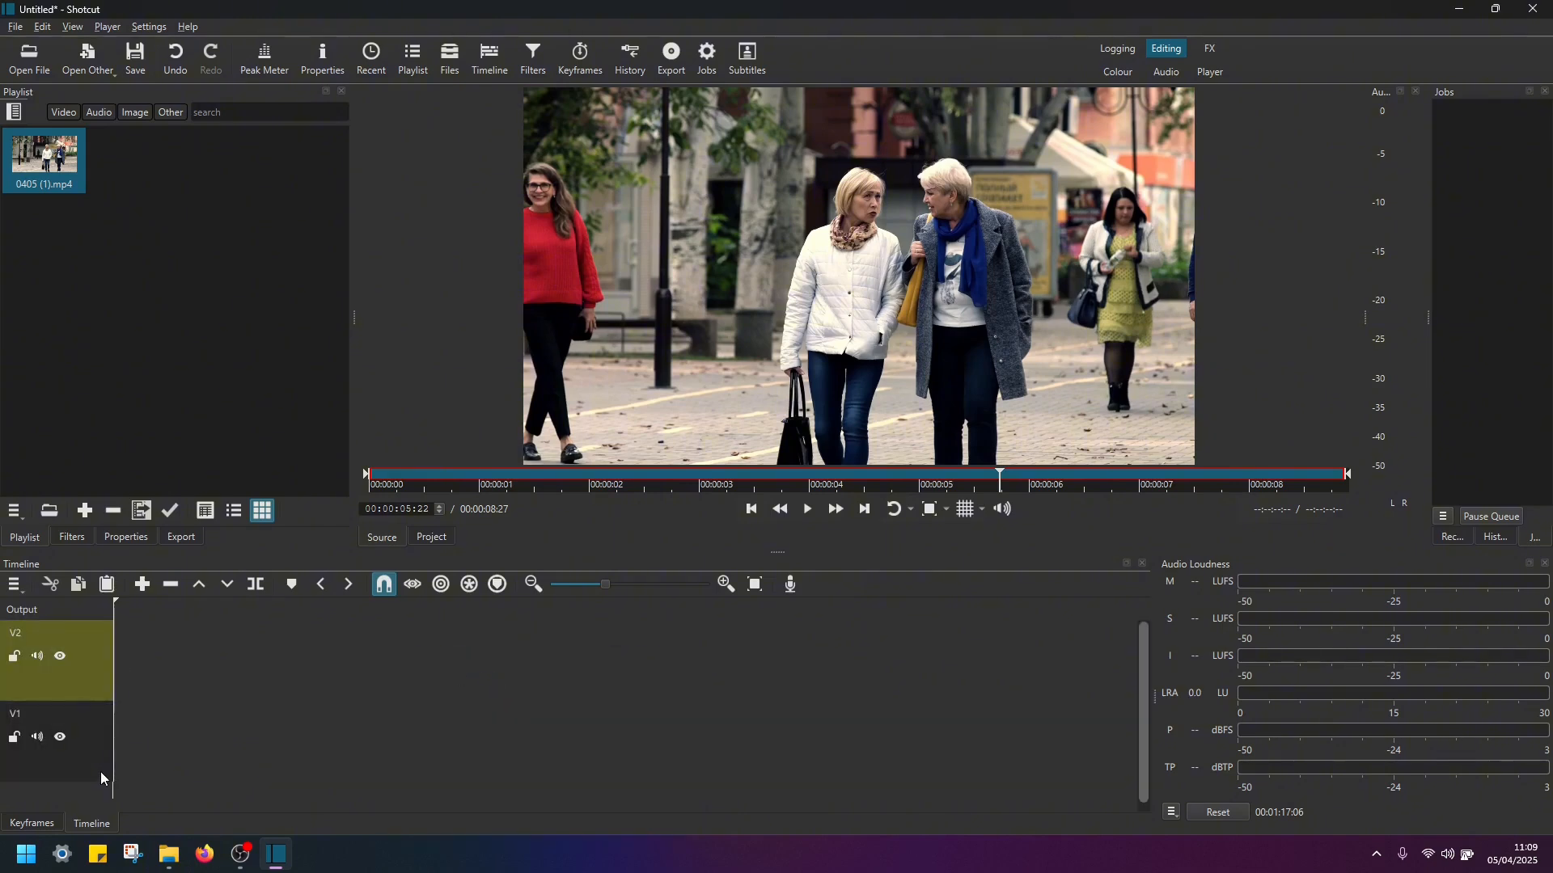
{"action": "left_click", "coordinate": [57, 658]}
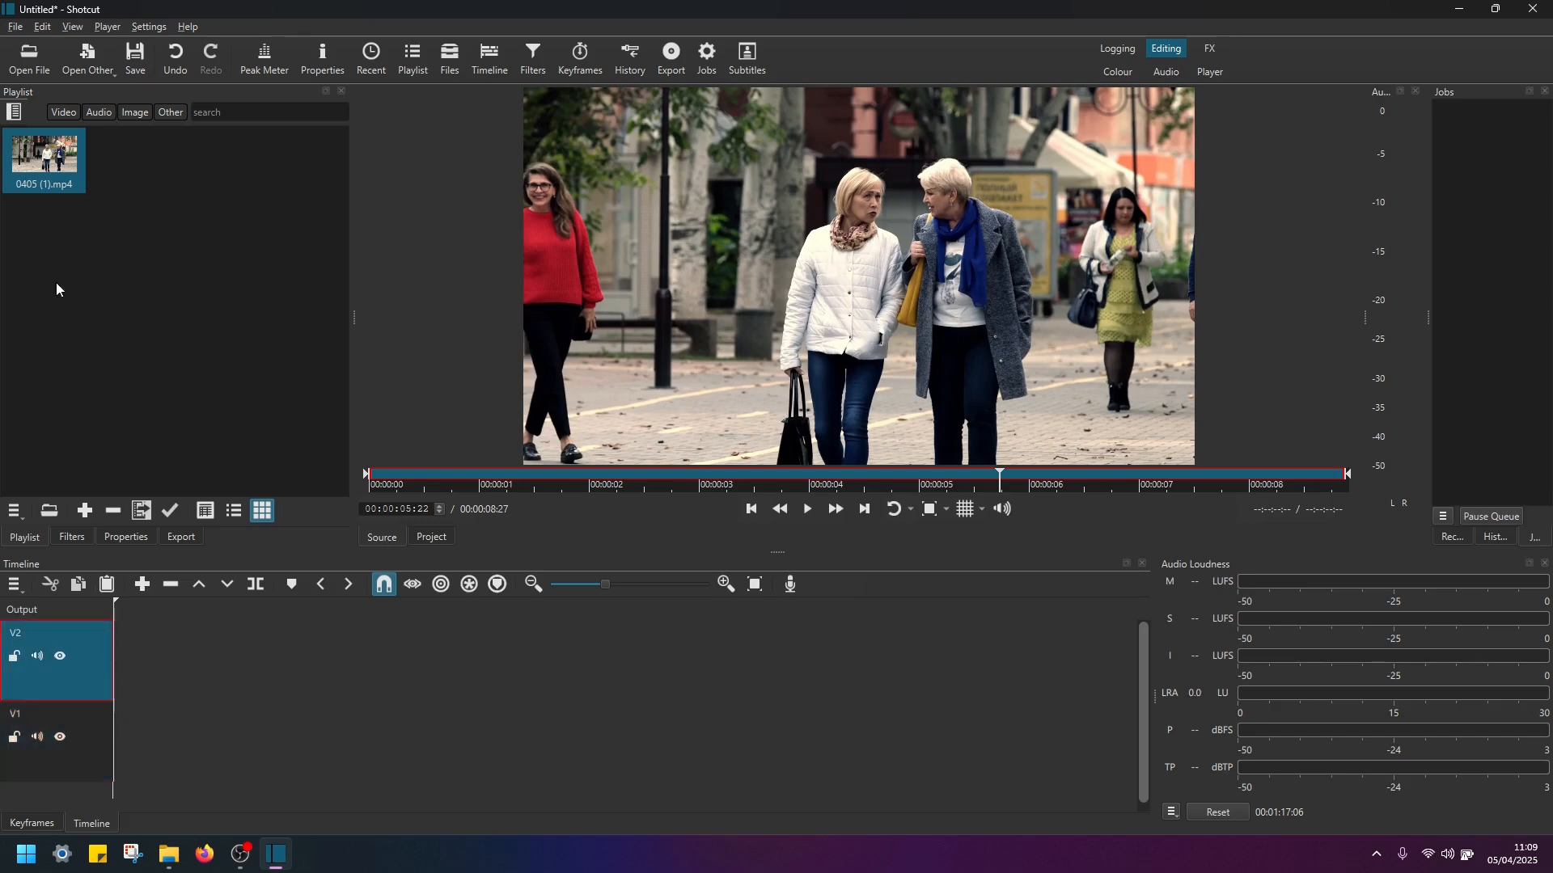
{"action": "left_click_drag", "start_coordinate": [44, 159], "coordinate": [116, 555]}
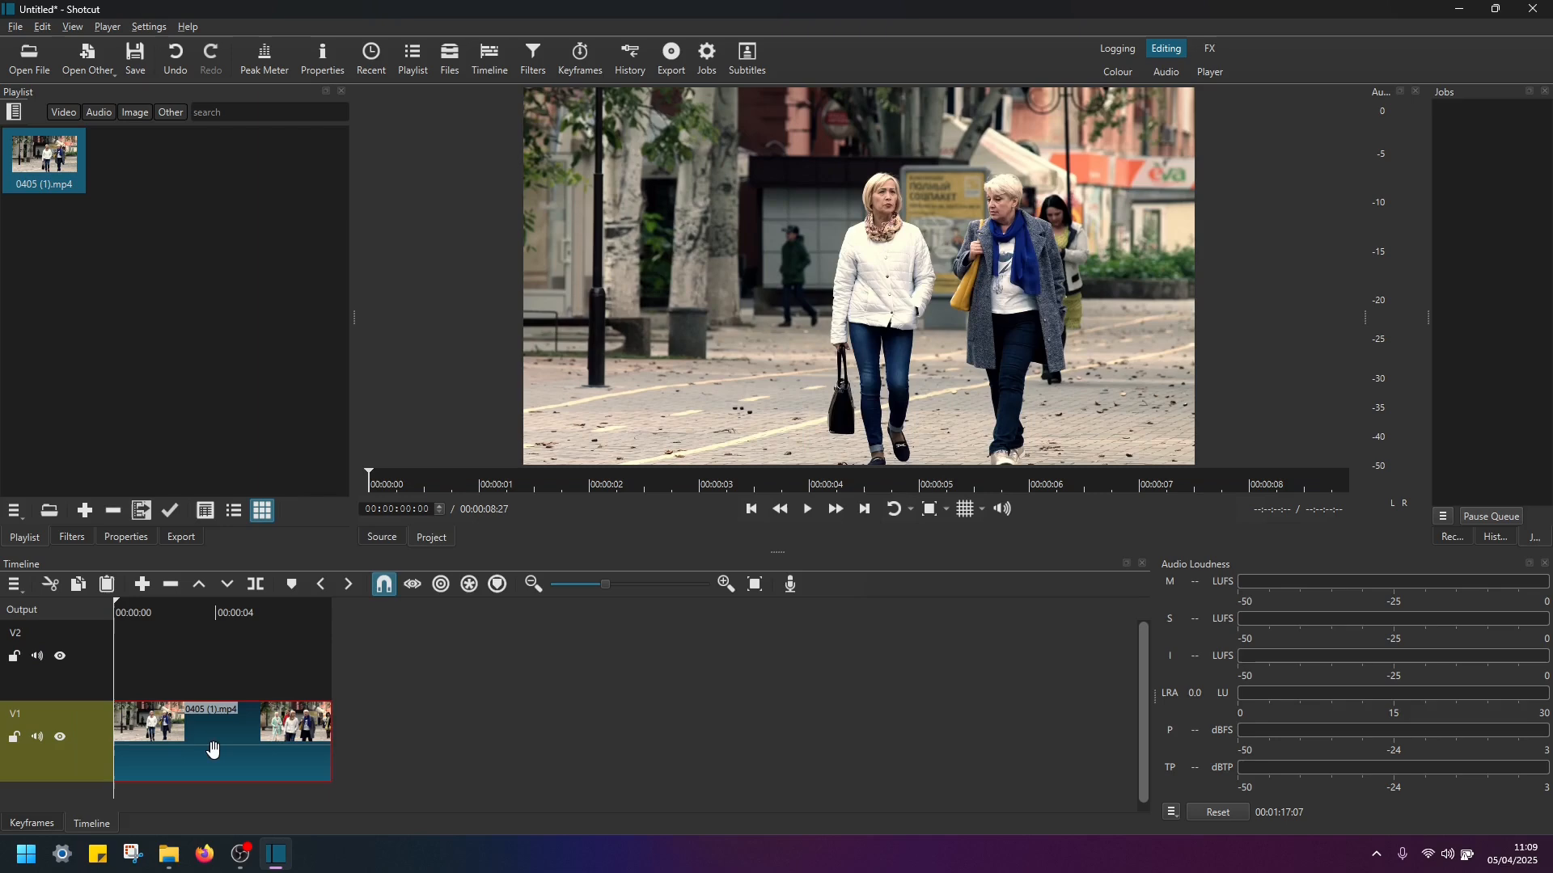
{"action": "left_click_drag", "start_coordinate": [213, 750], "coordinate": [129, 661]}
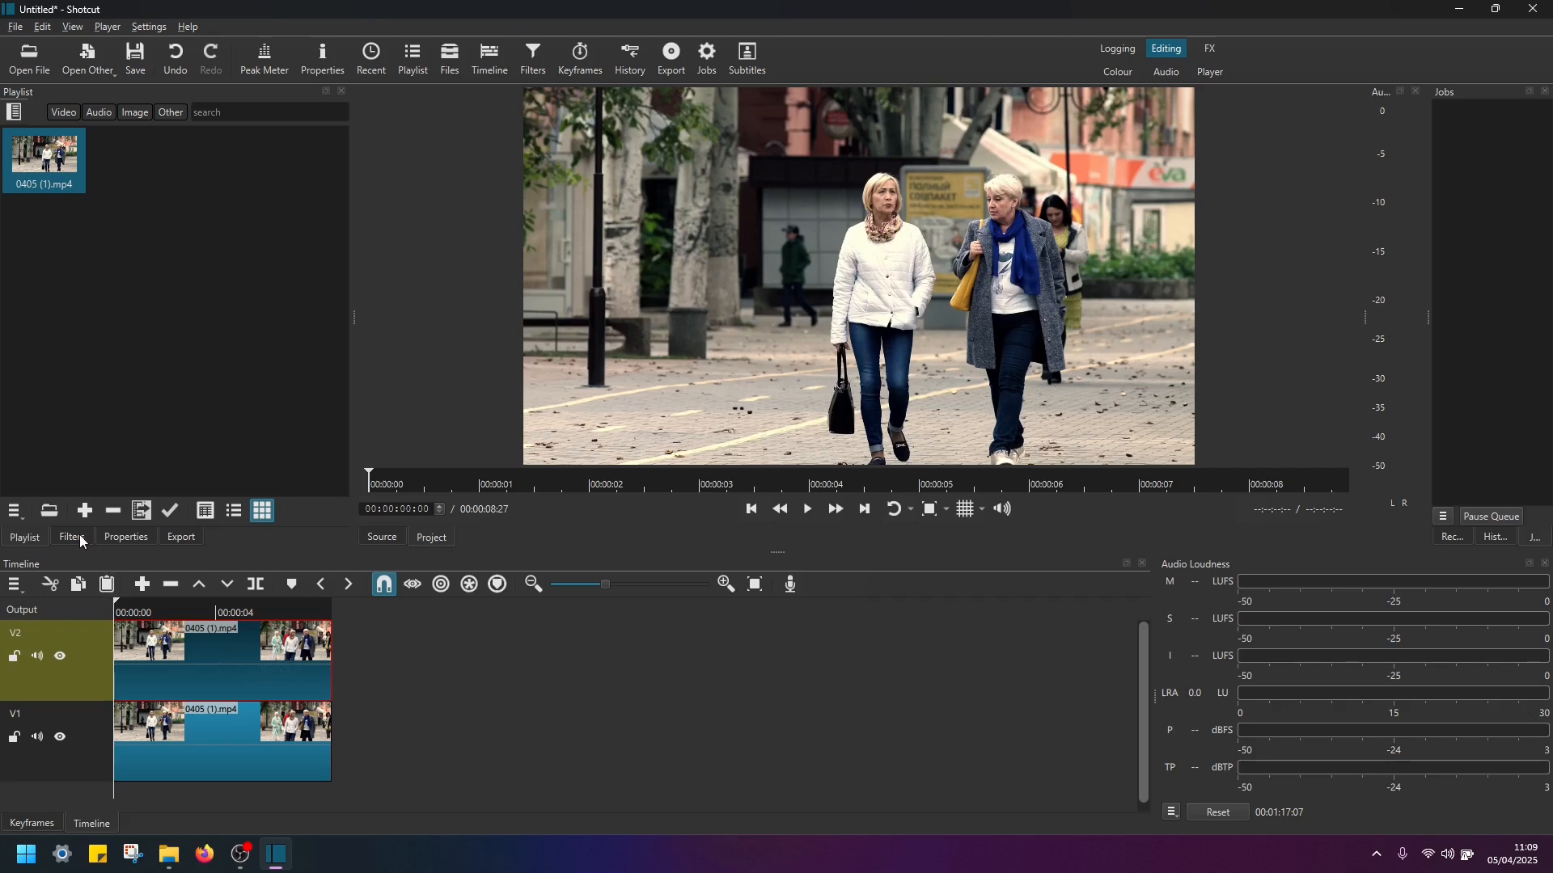
- Add a Crop: Rectangle filter to the V2 clip, shrunk to the blonde woman's face
{"action": "left_click", "coordinate": [70, 535]}
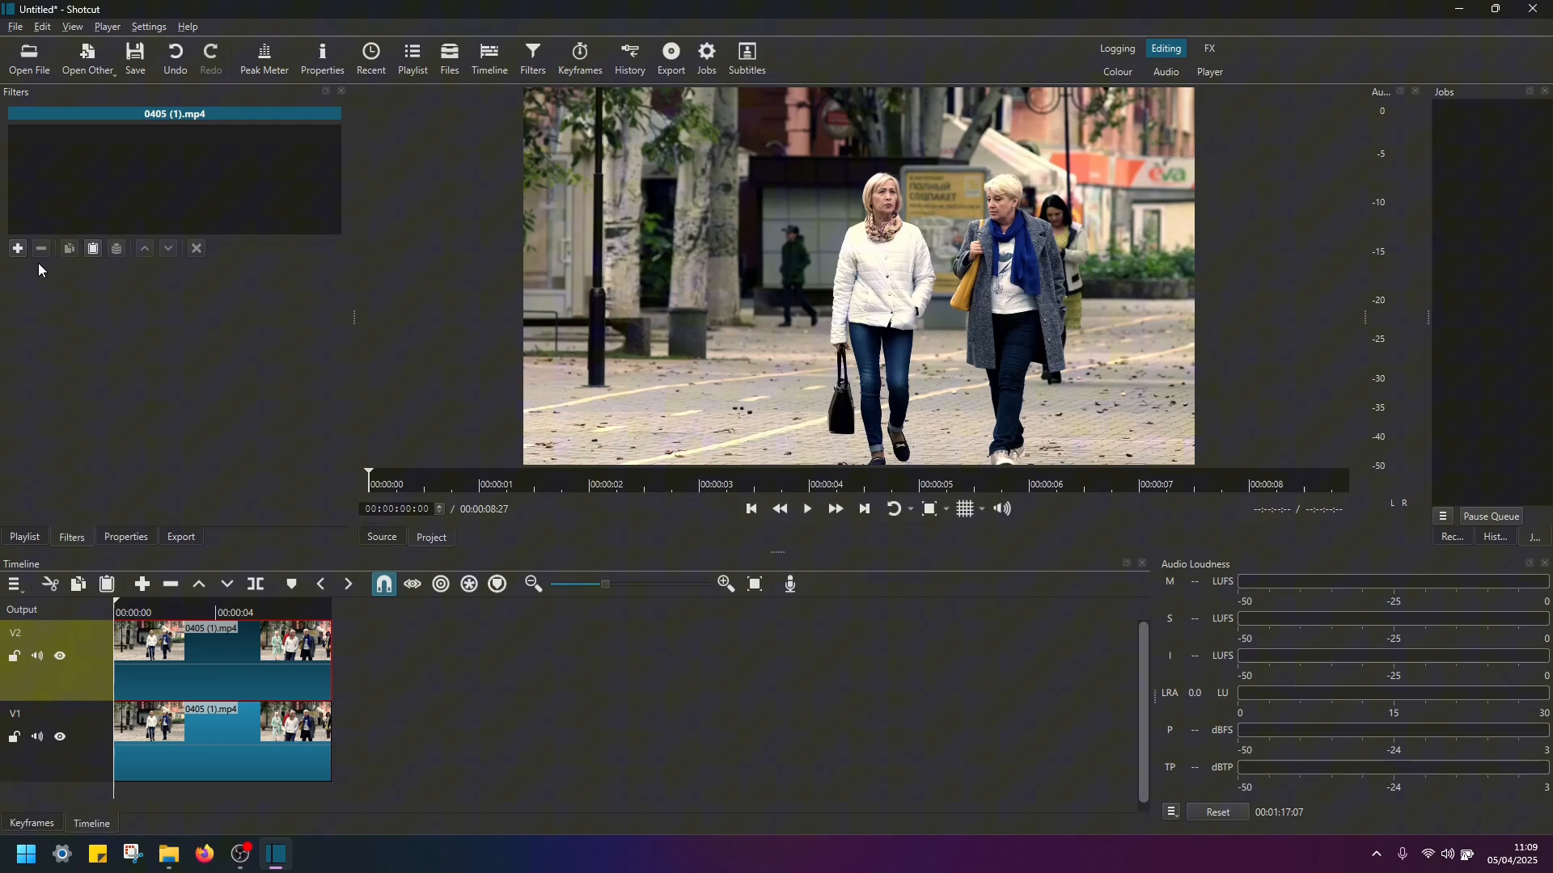
{"action": "left_click", "coordinate": [17, 248]}
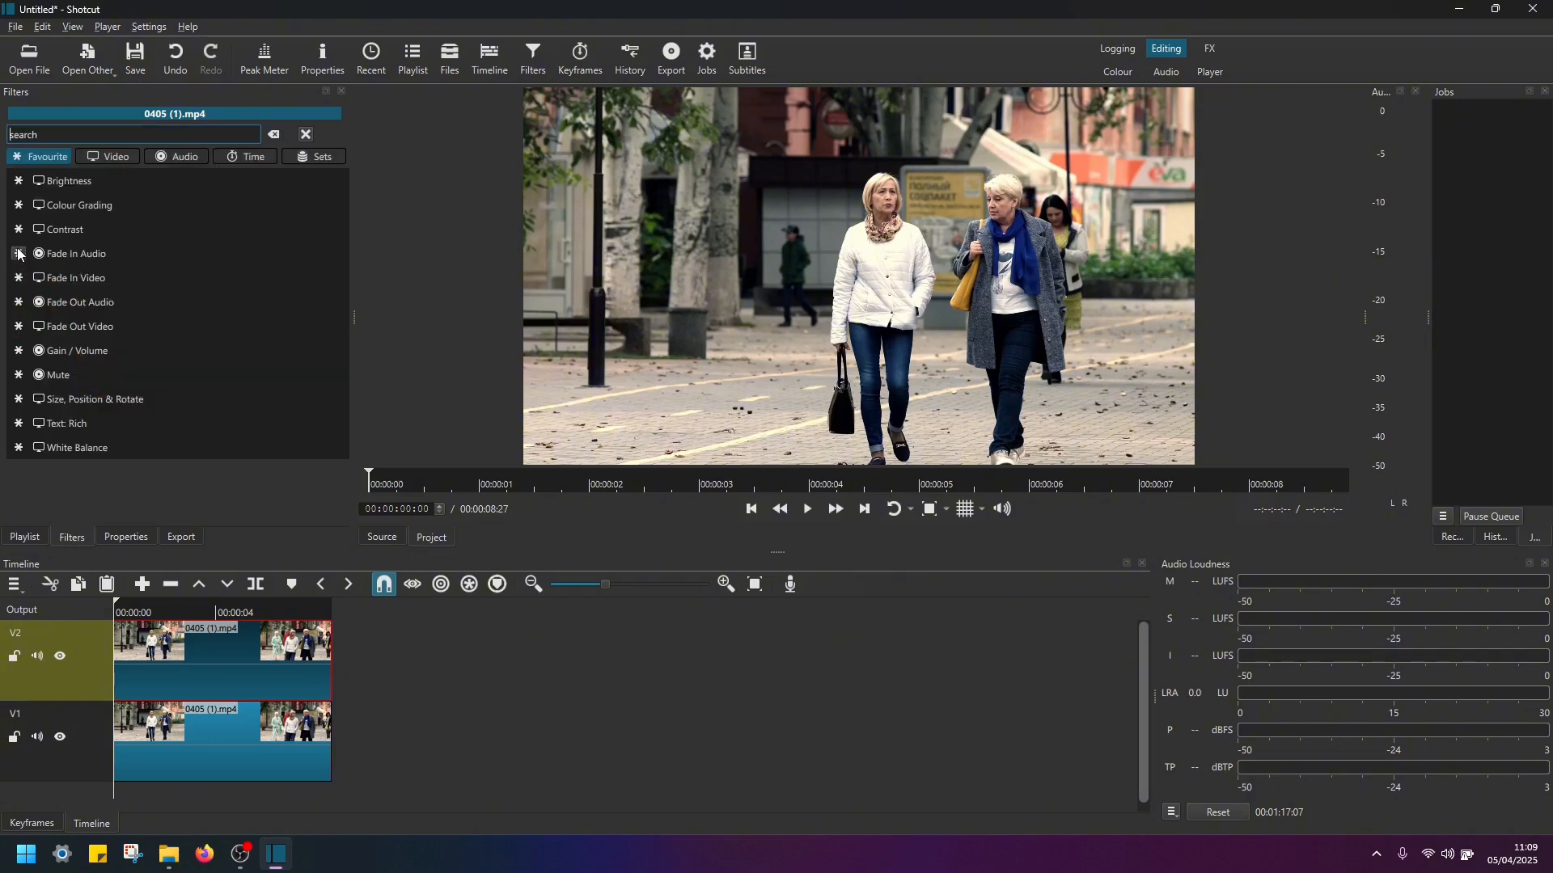
{"action": "type", "text": "crop"}
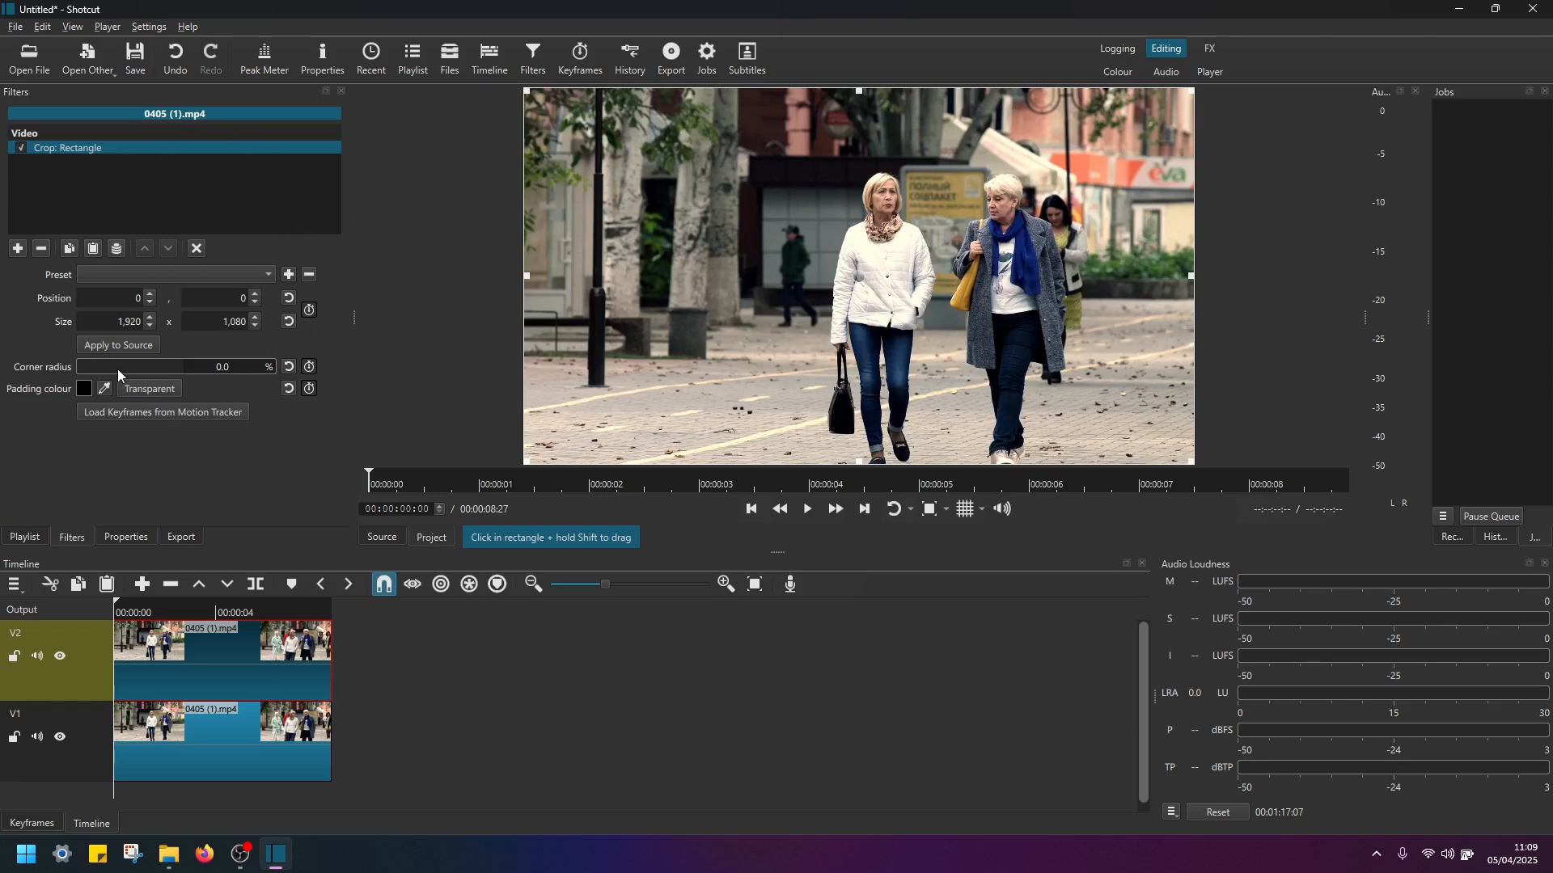
{"action": "mouse_move", "coordinate": [1193, 421]}
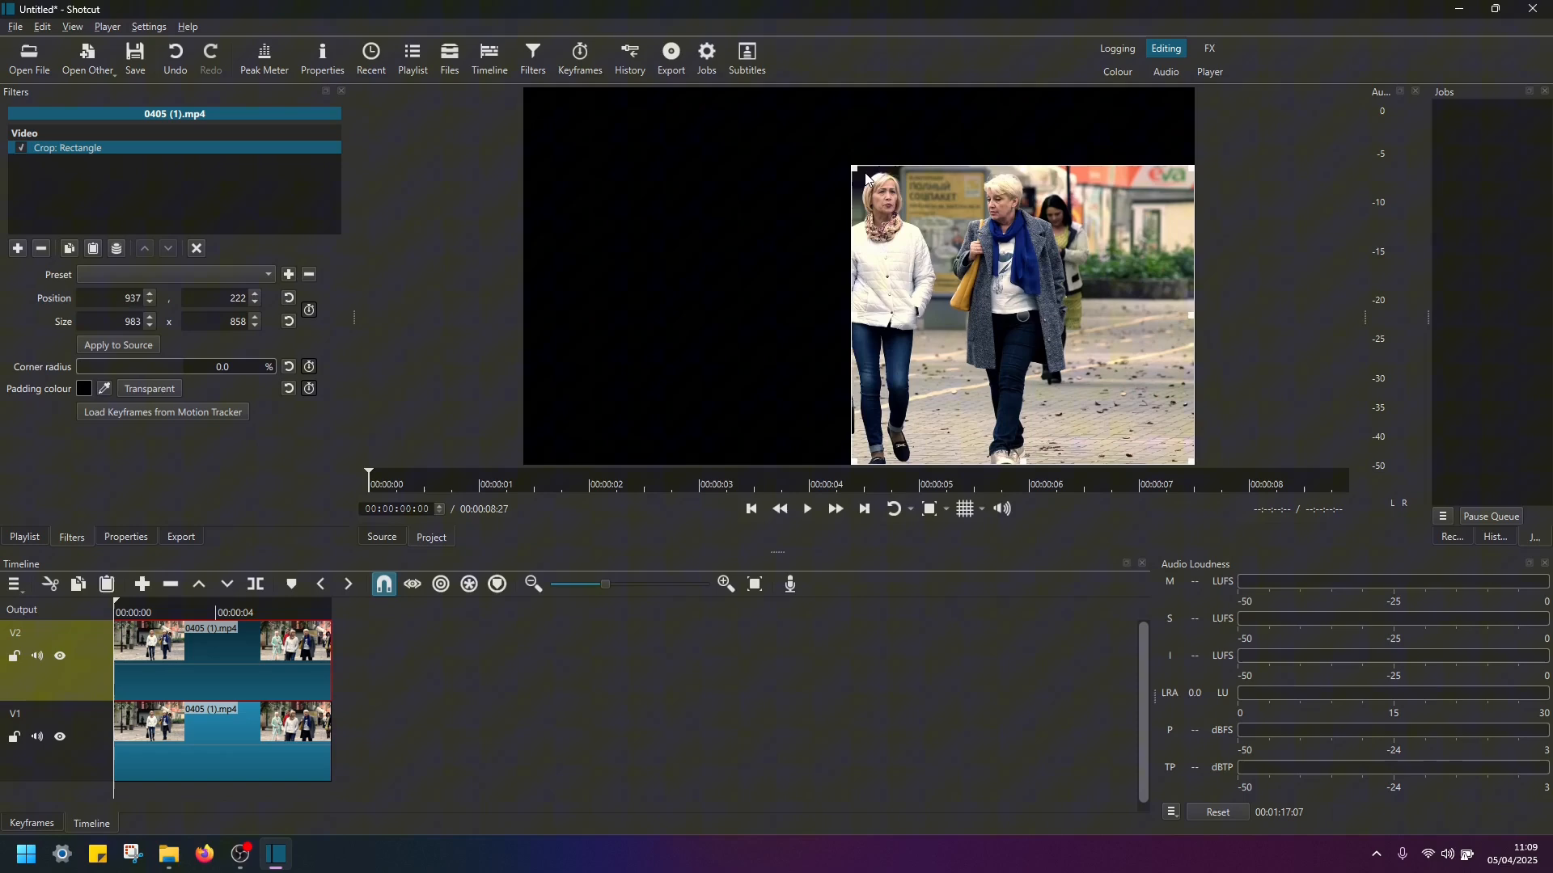
{"action": "left_click_drag", "start_coordinate": [854, 170], "coordinate": [864, 178]}
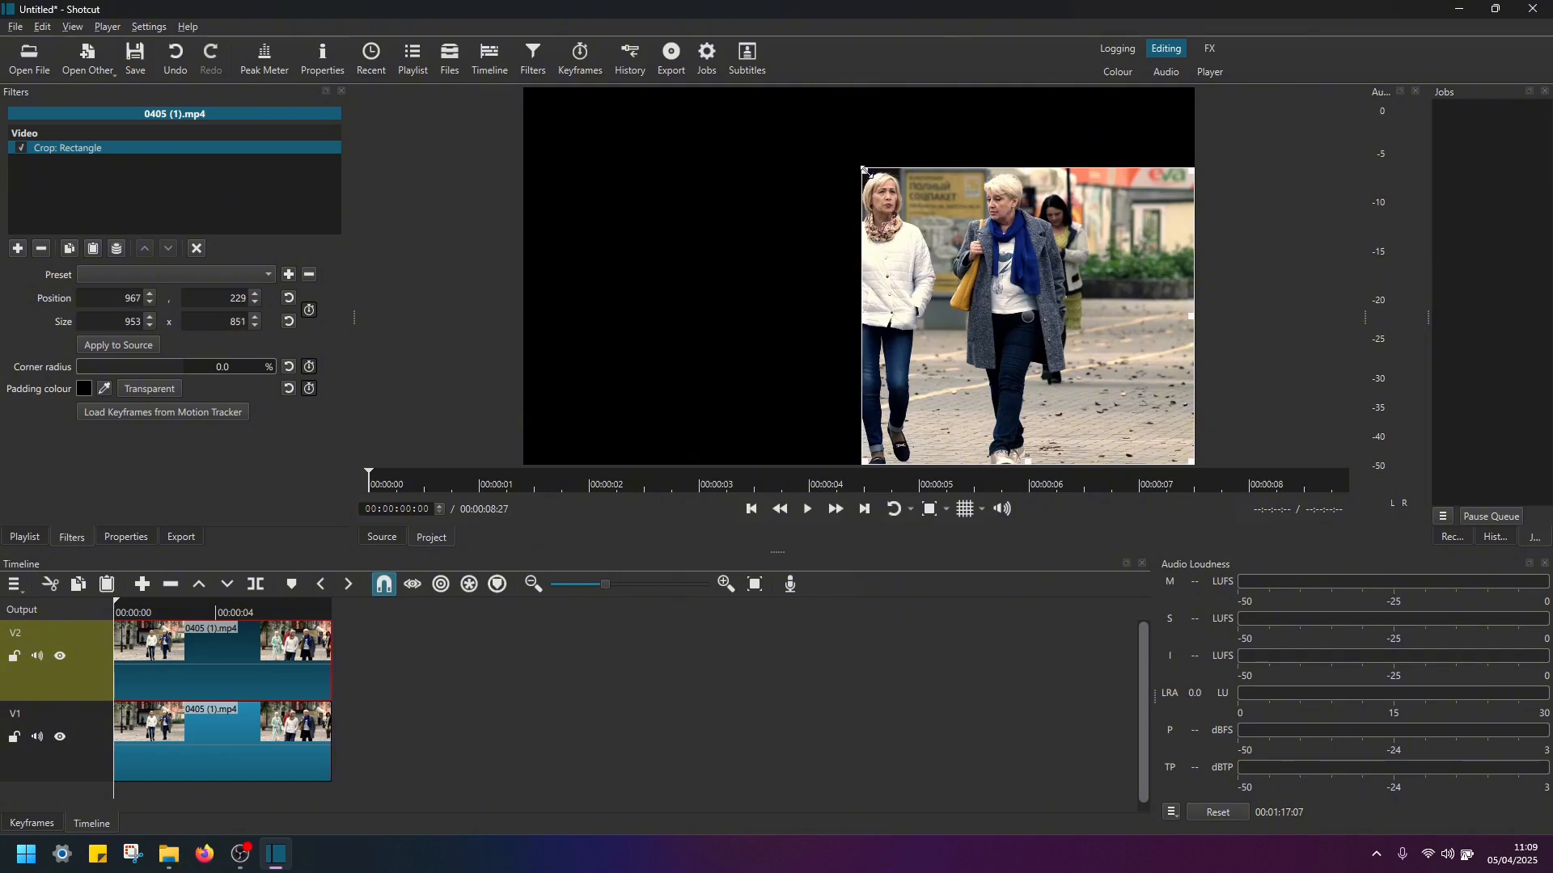
{"action": "left_click_drag", "start_coordinate": [865, 171], "coordinate": [877, 177]}
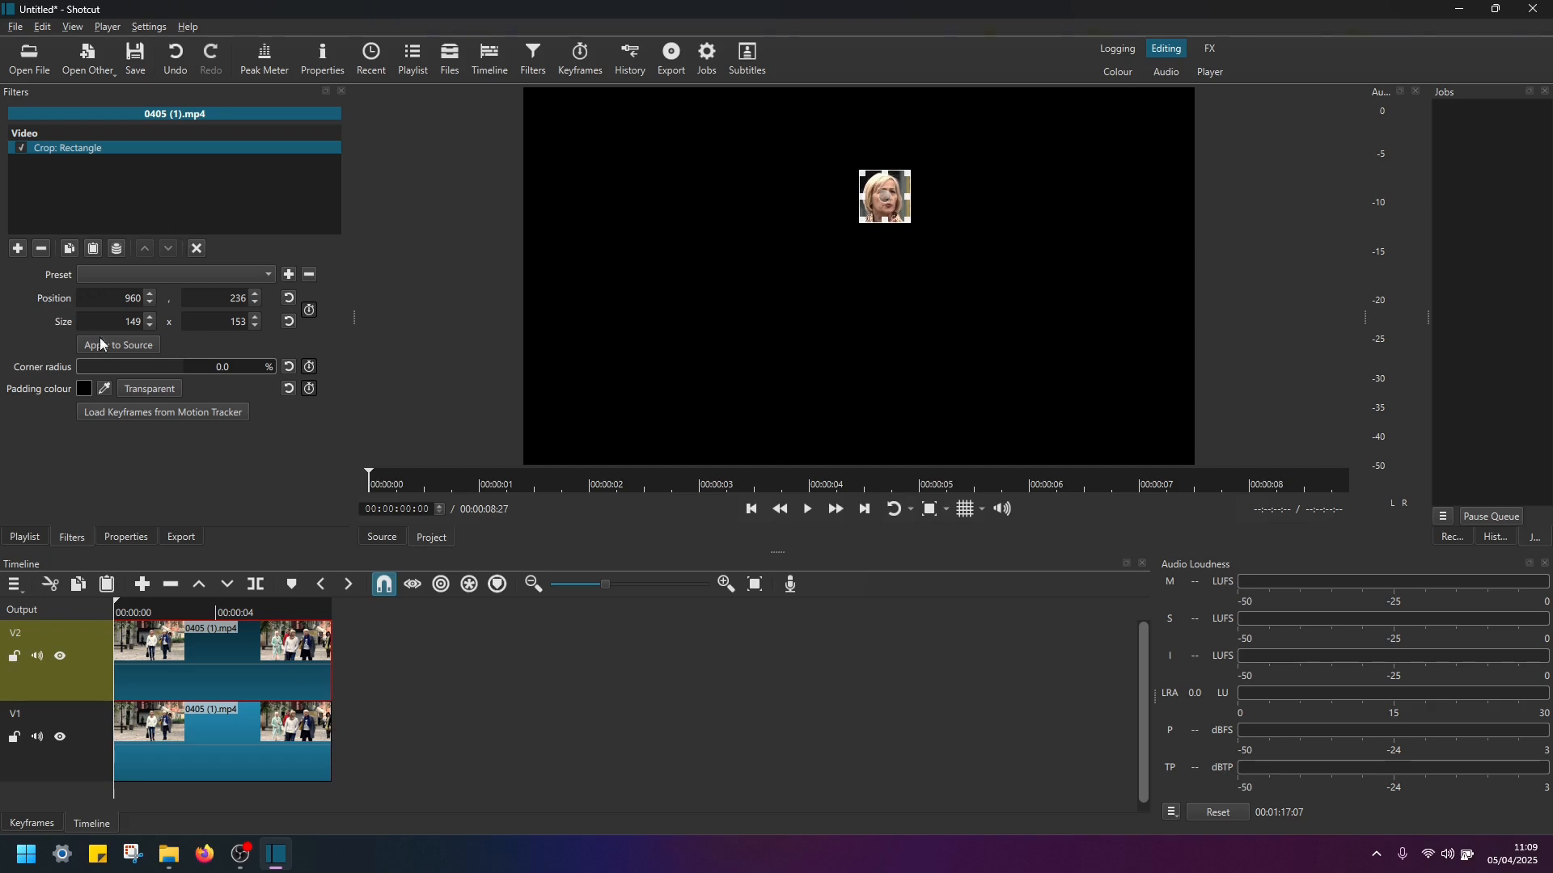
{"action": "mouse_move", "coordinate": [35, 400]}
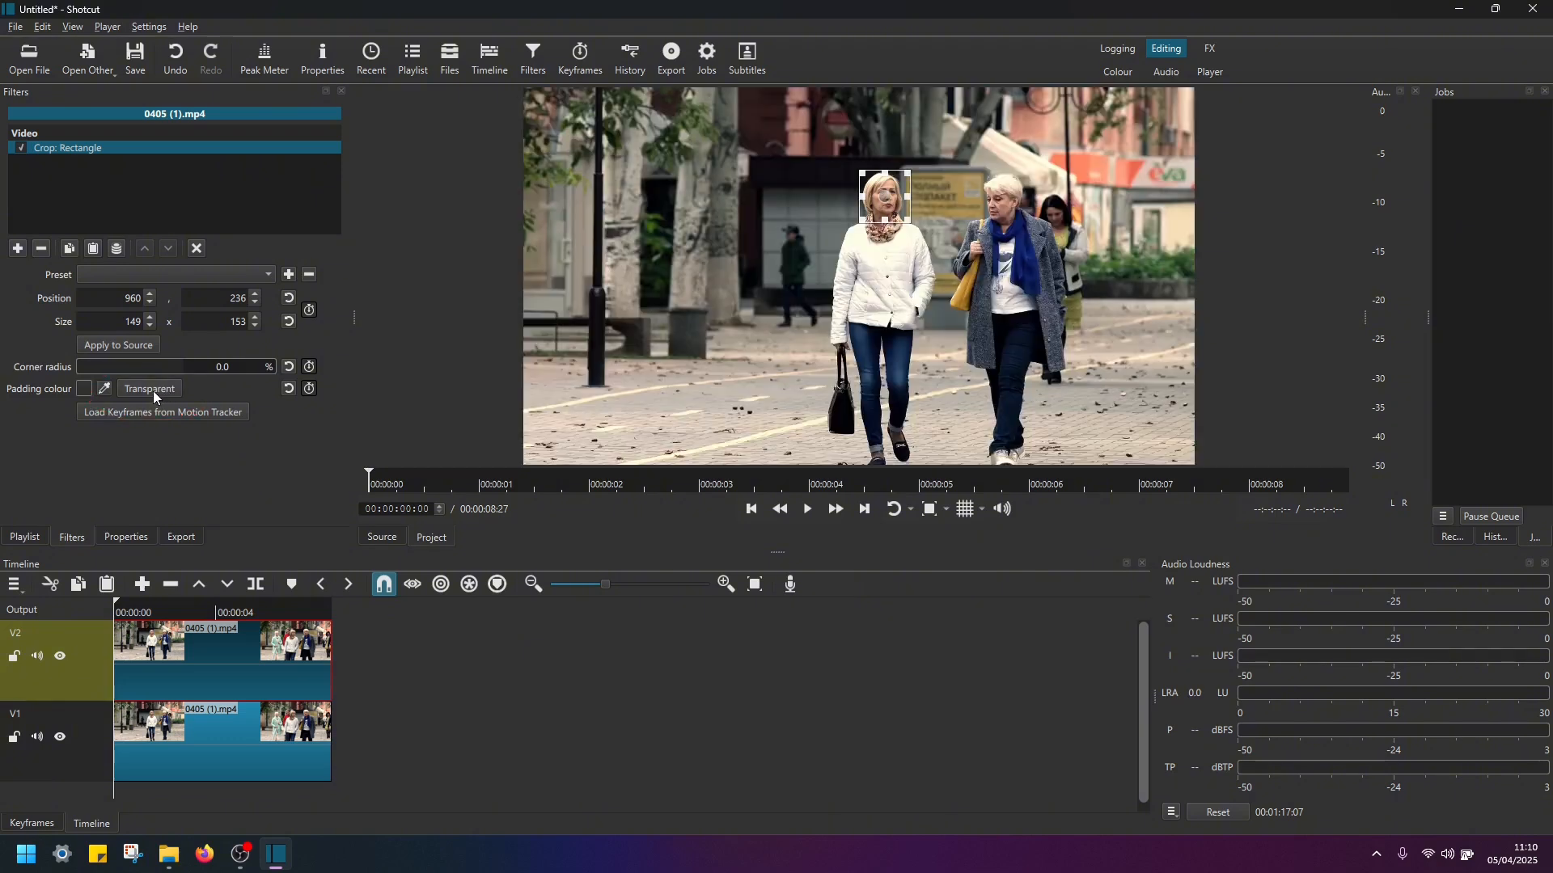
{"action": "mouse_move", "coordinate": [93, 358]}
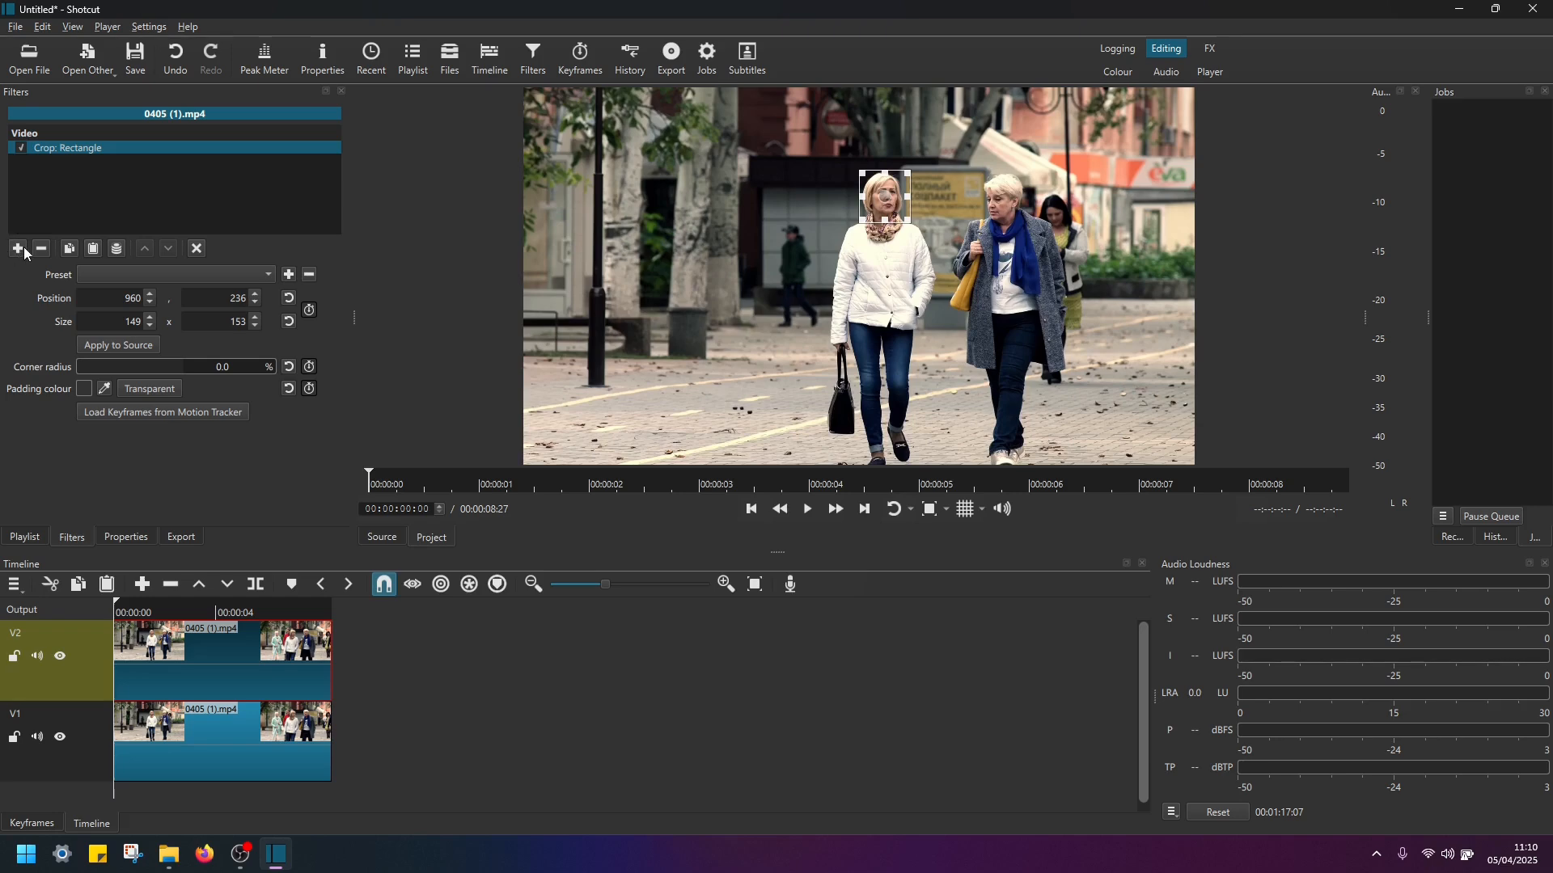
{"action": "mouse_move", "coordinate": [17, 248]}
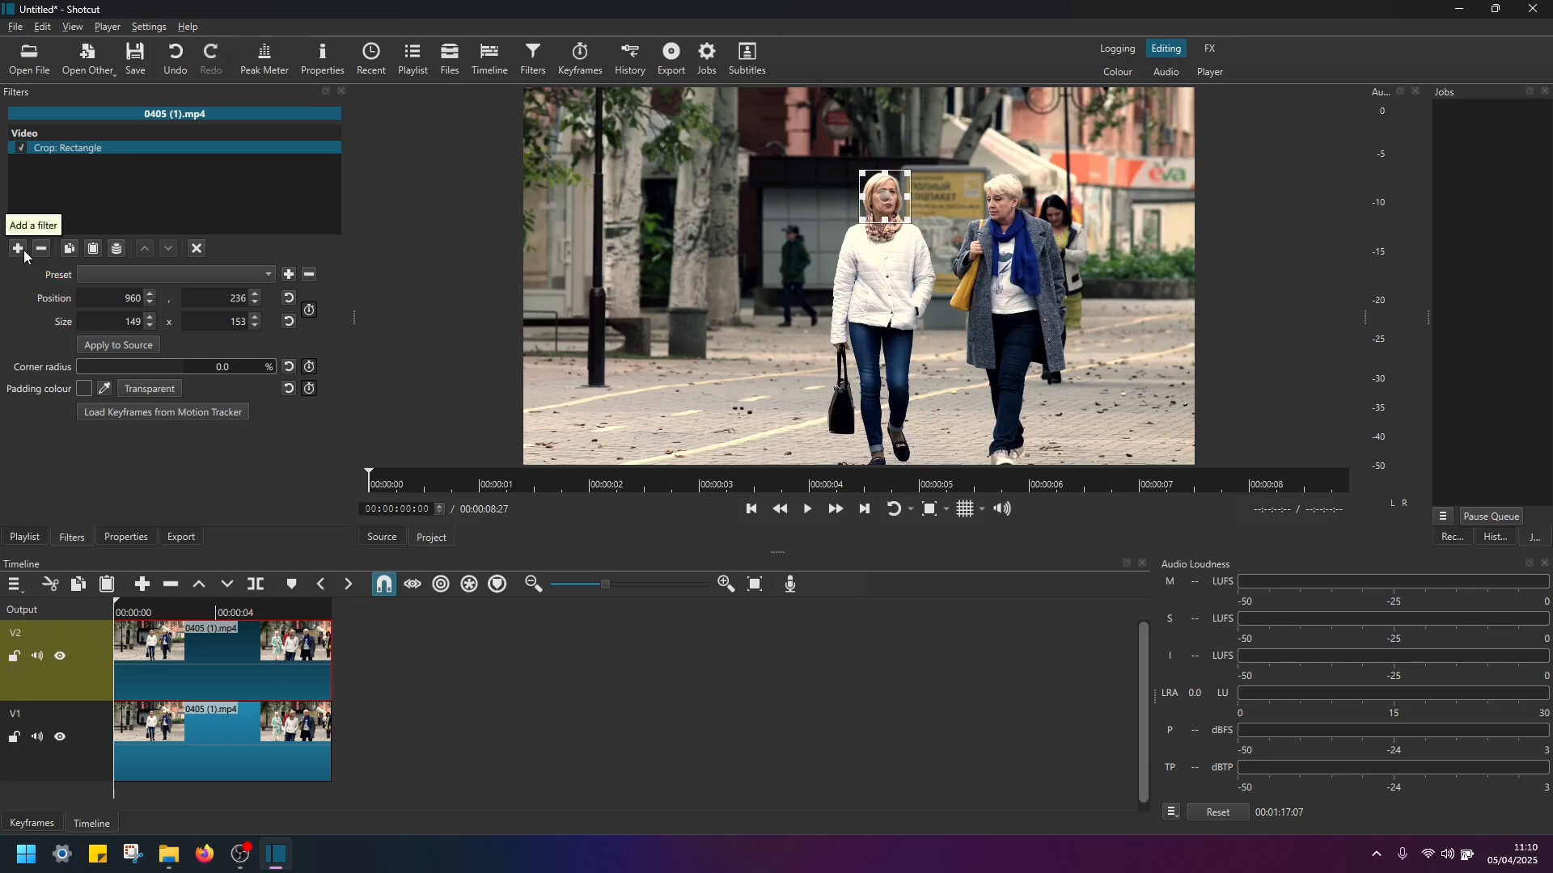
- Apply a Mosaic filter to the V2 clip and lower its Width for smaller tiles
{"action": "left_click", "coordinate": [17, 248]}
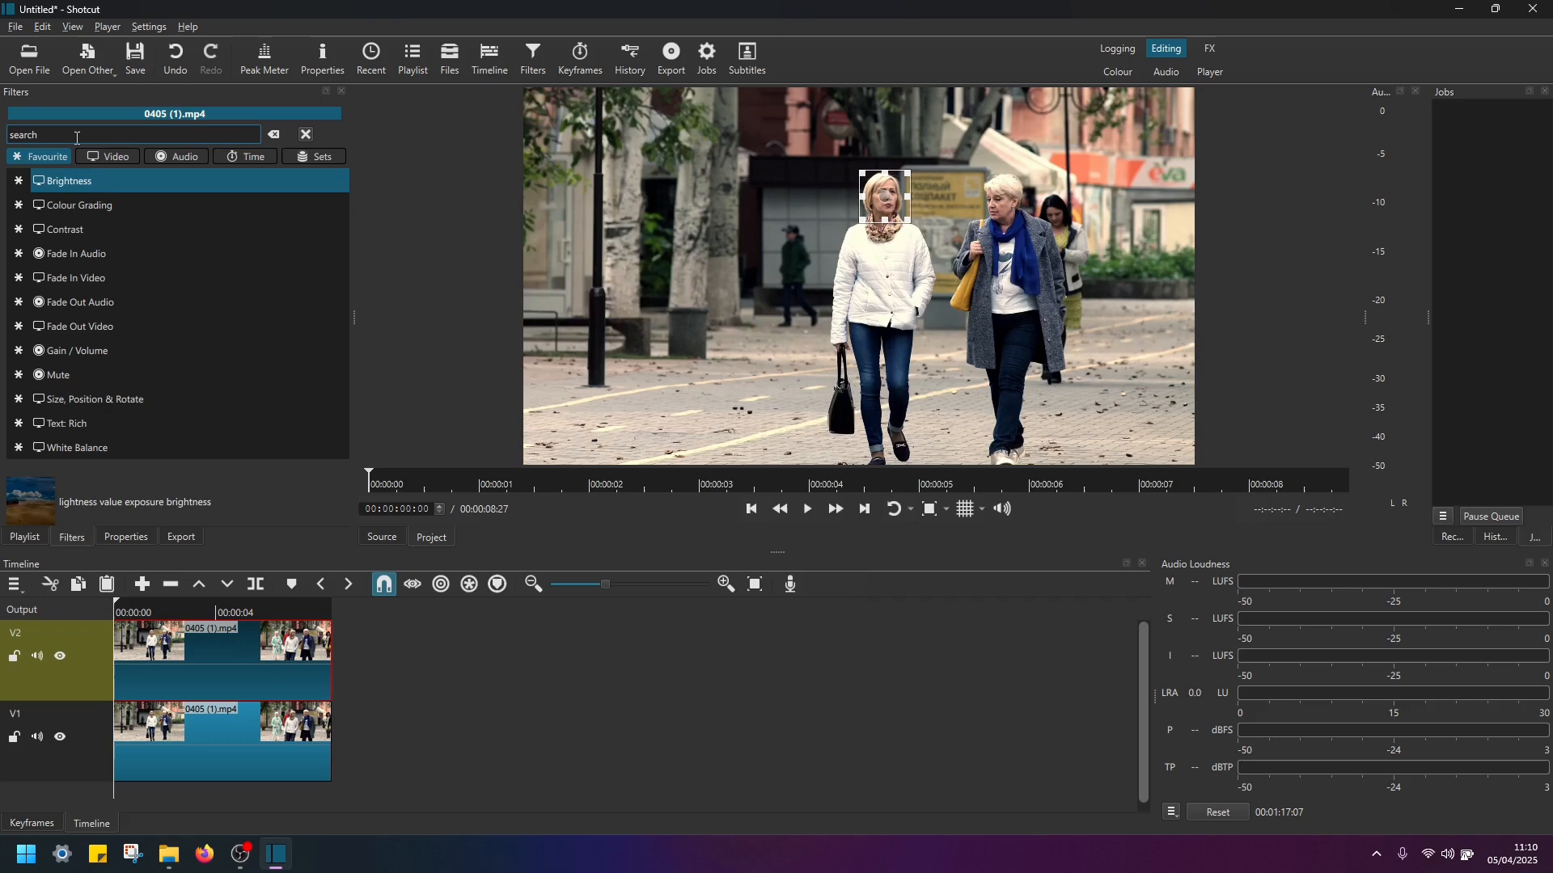
{"action": "type", "text": "mos"}
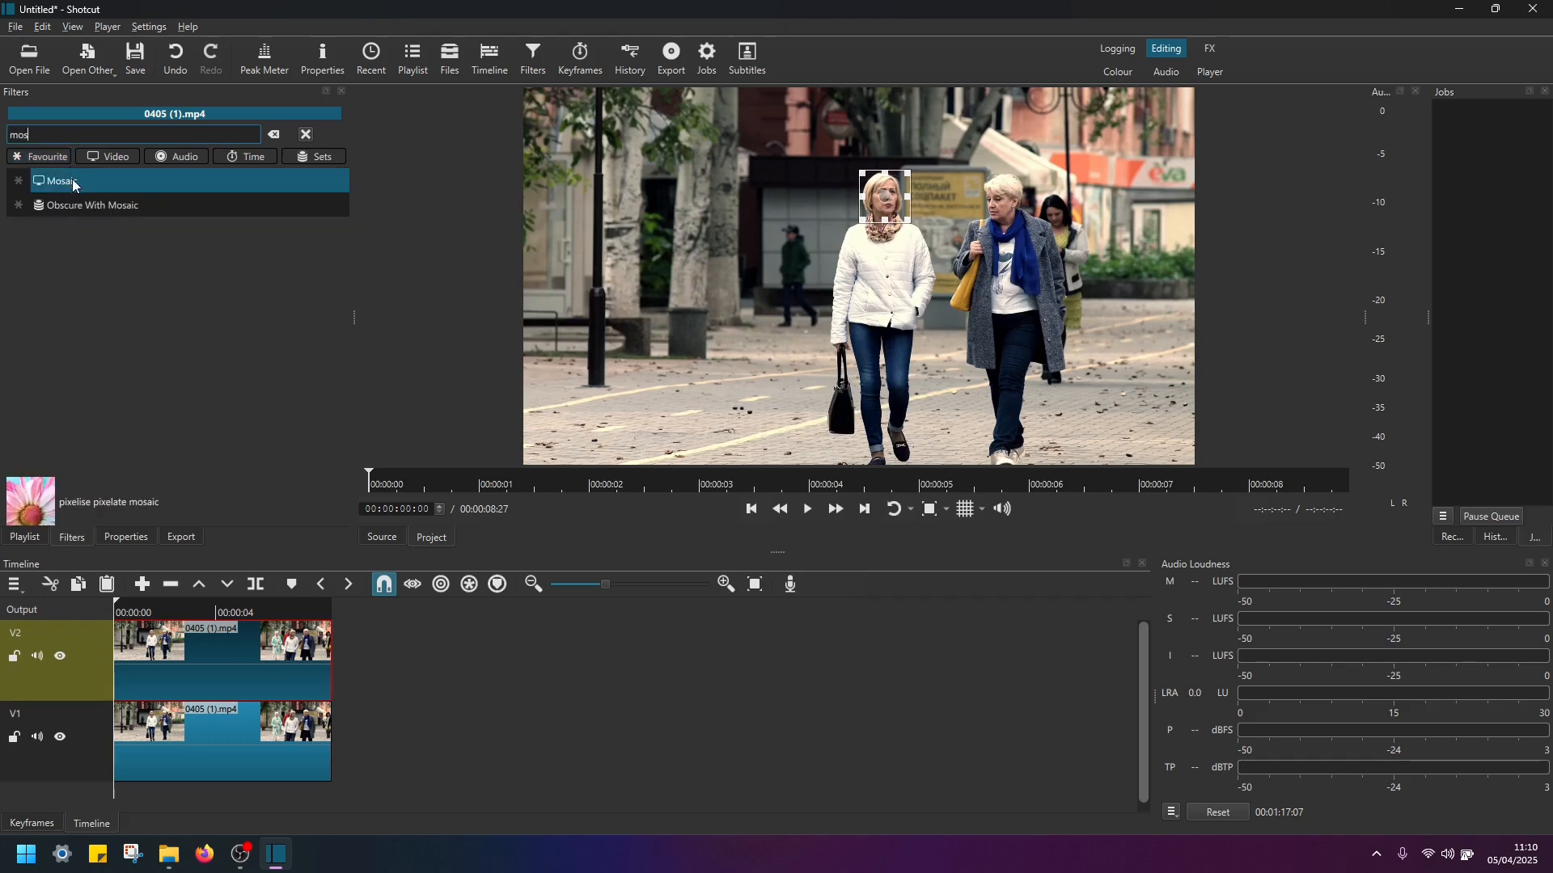
{"action": "double_click", "coordinate": [59, 181]}
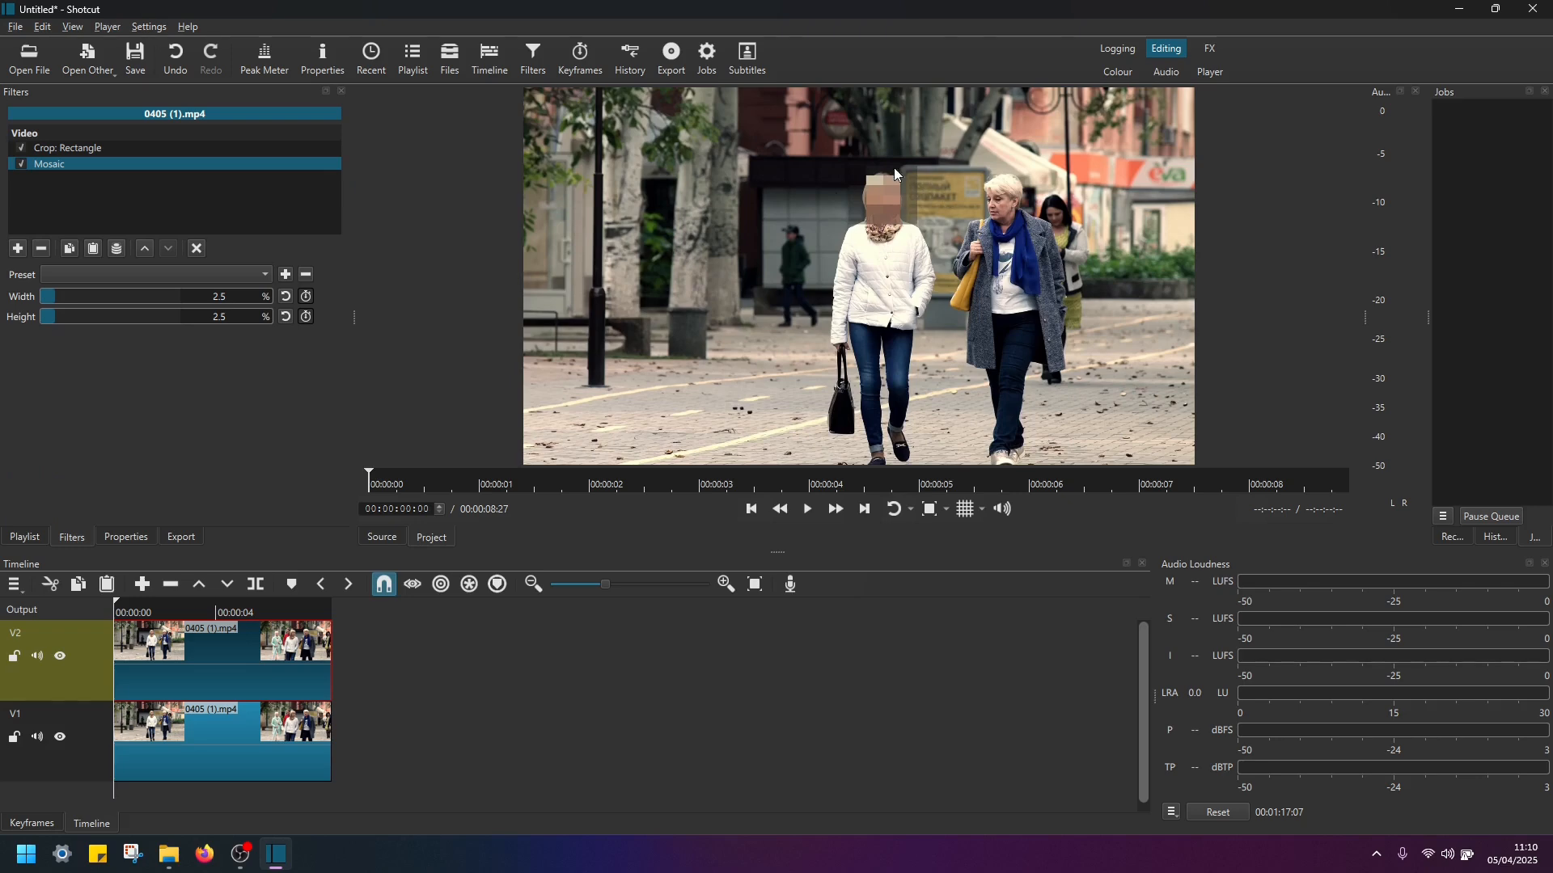
{"action": "mouse_move", "coordinate": [863, 186]}
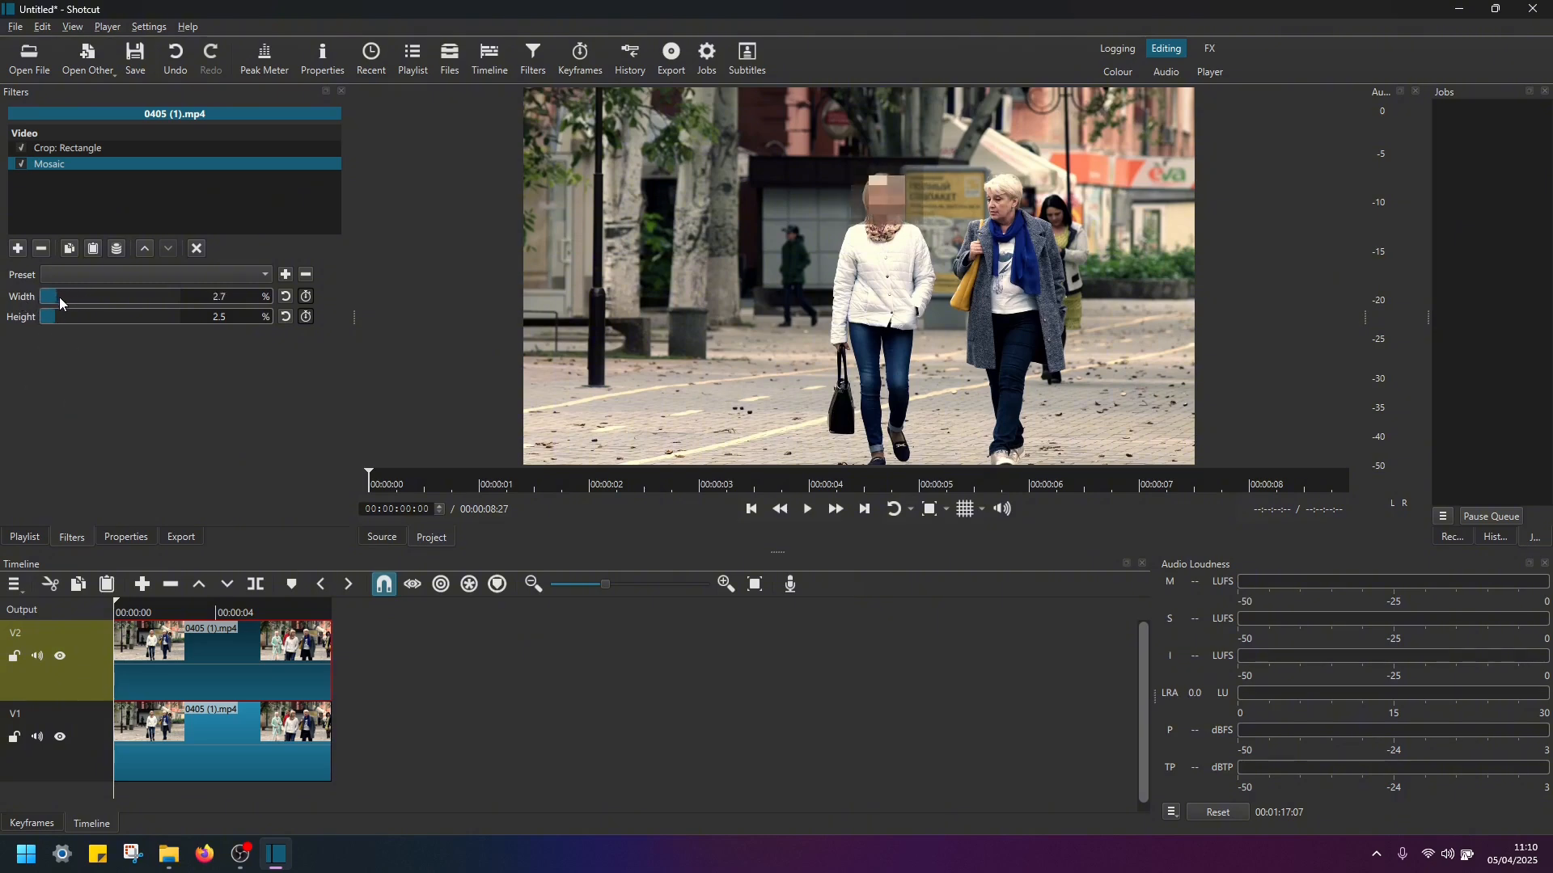
{"action": "left_click_drag", "start_coordinate": [50, 296], "coordinate": [46, 296]}
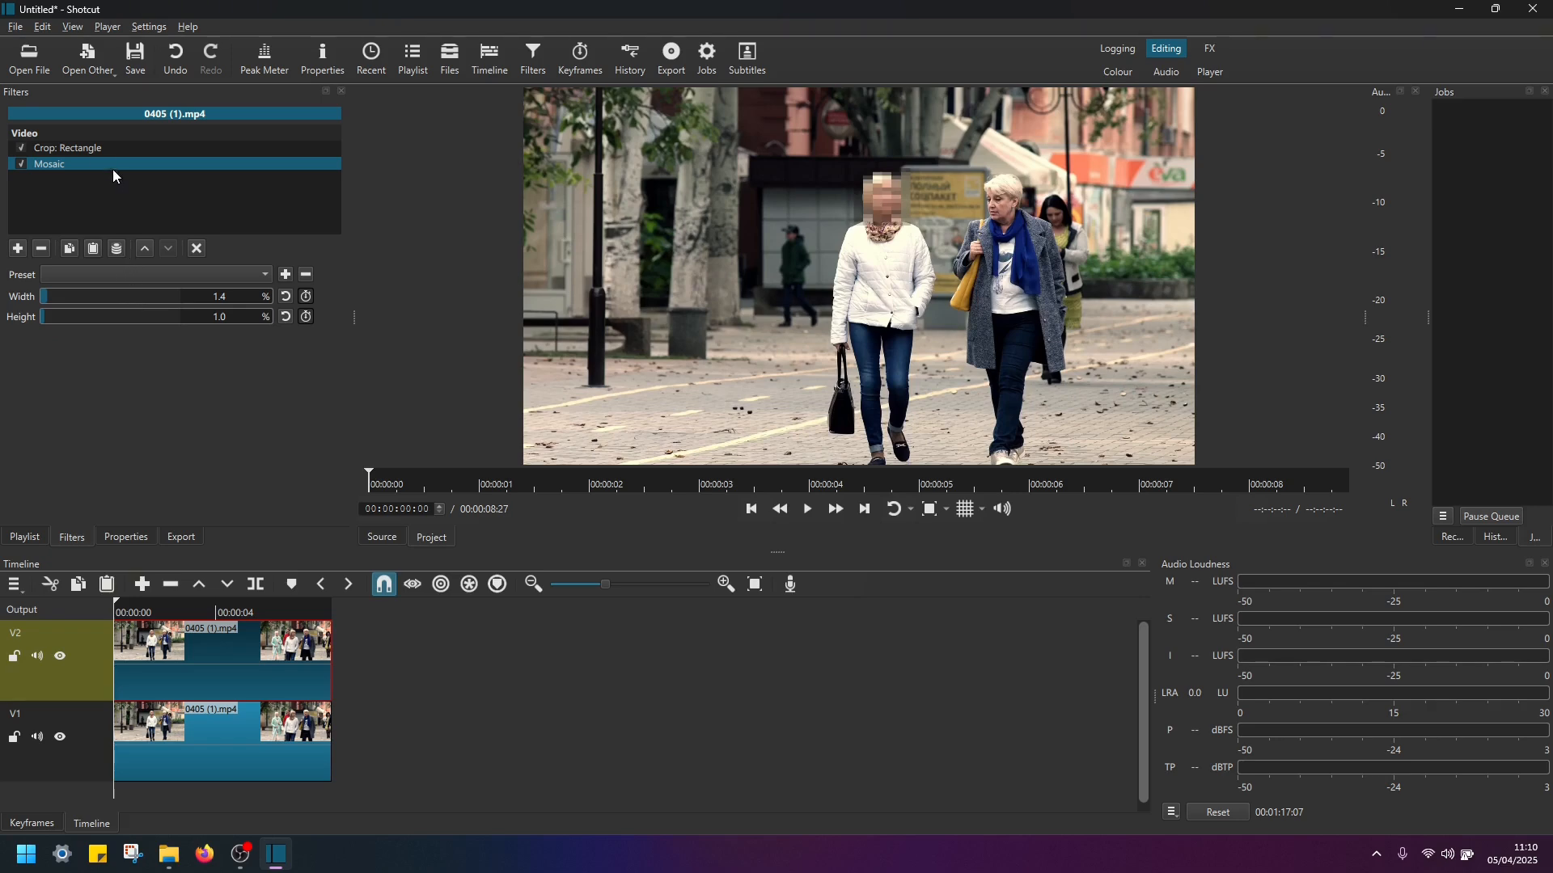
- Keyframe the crop rectangle's Position/Size so the box tracks her face through the clip
{"action": "left_click", "coordinate": [67, 148]}
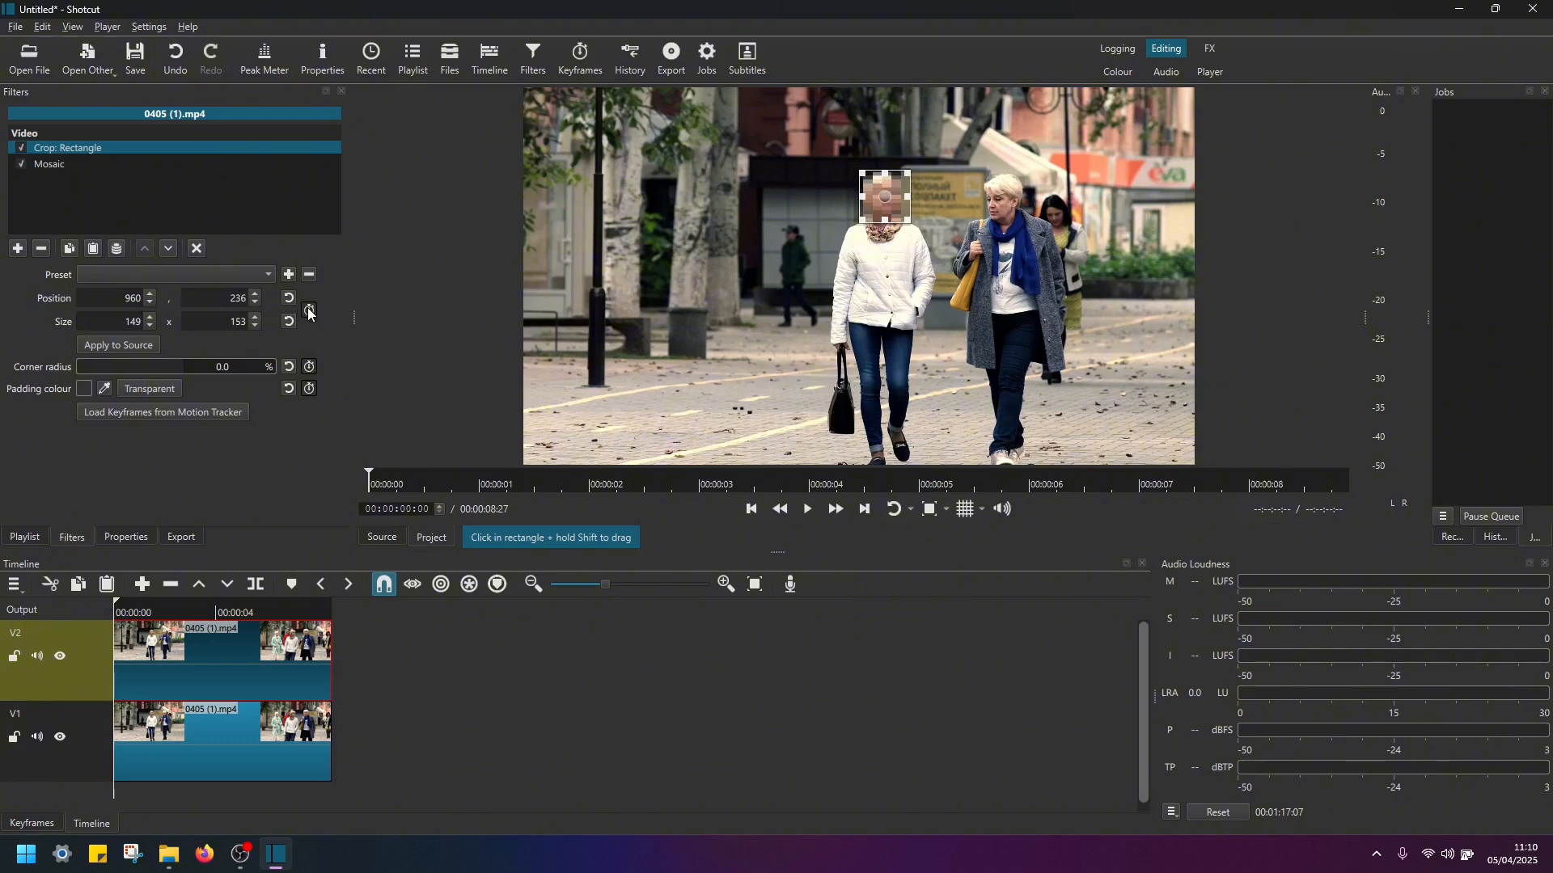
{"action": "mouse_move", "coordinate": [310, 312]}
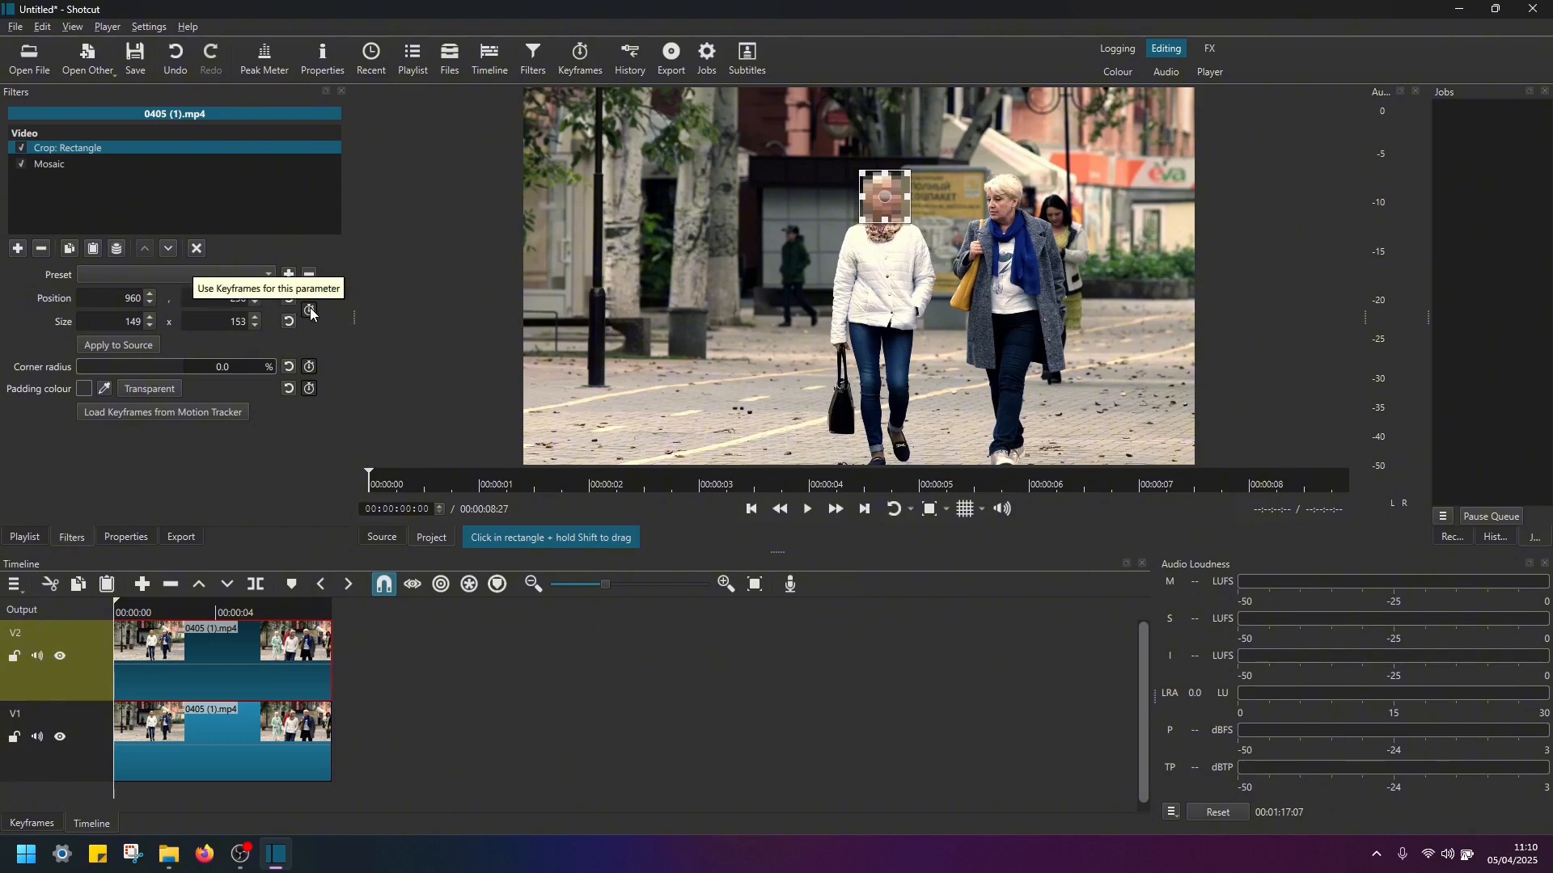
{"action": "left_click", "coordinate": [309, 309]}
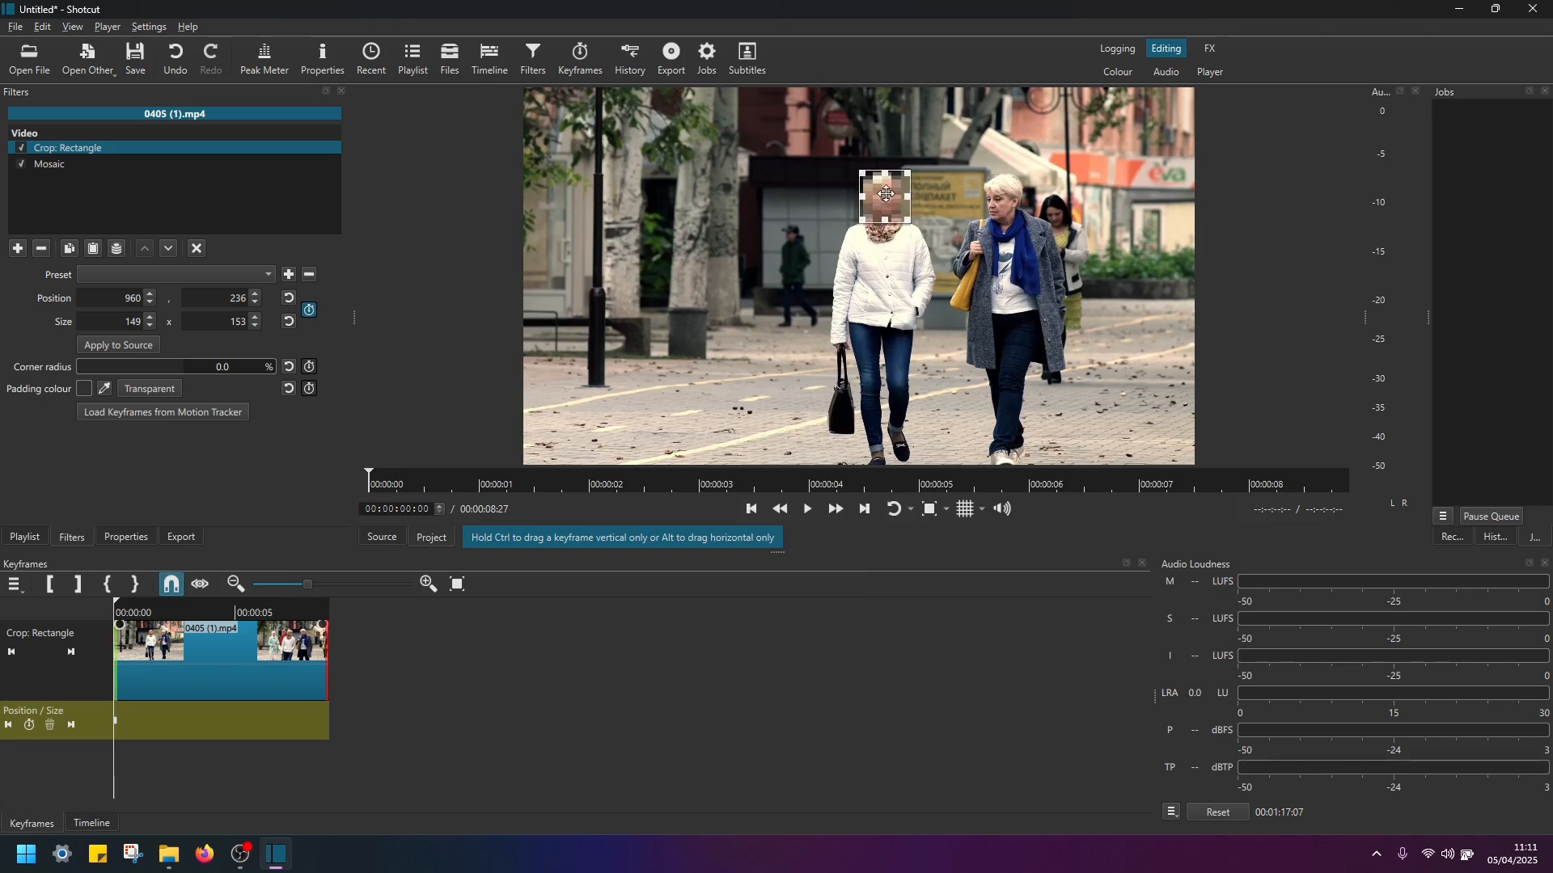
{"action": "left_click", "coordinate": [806, 508]}
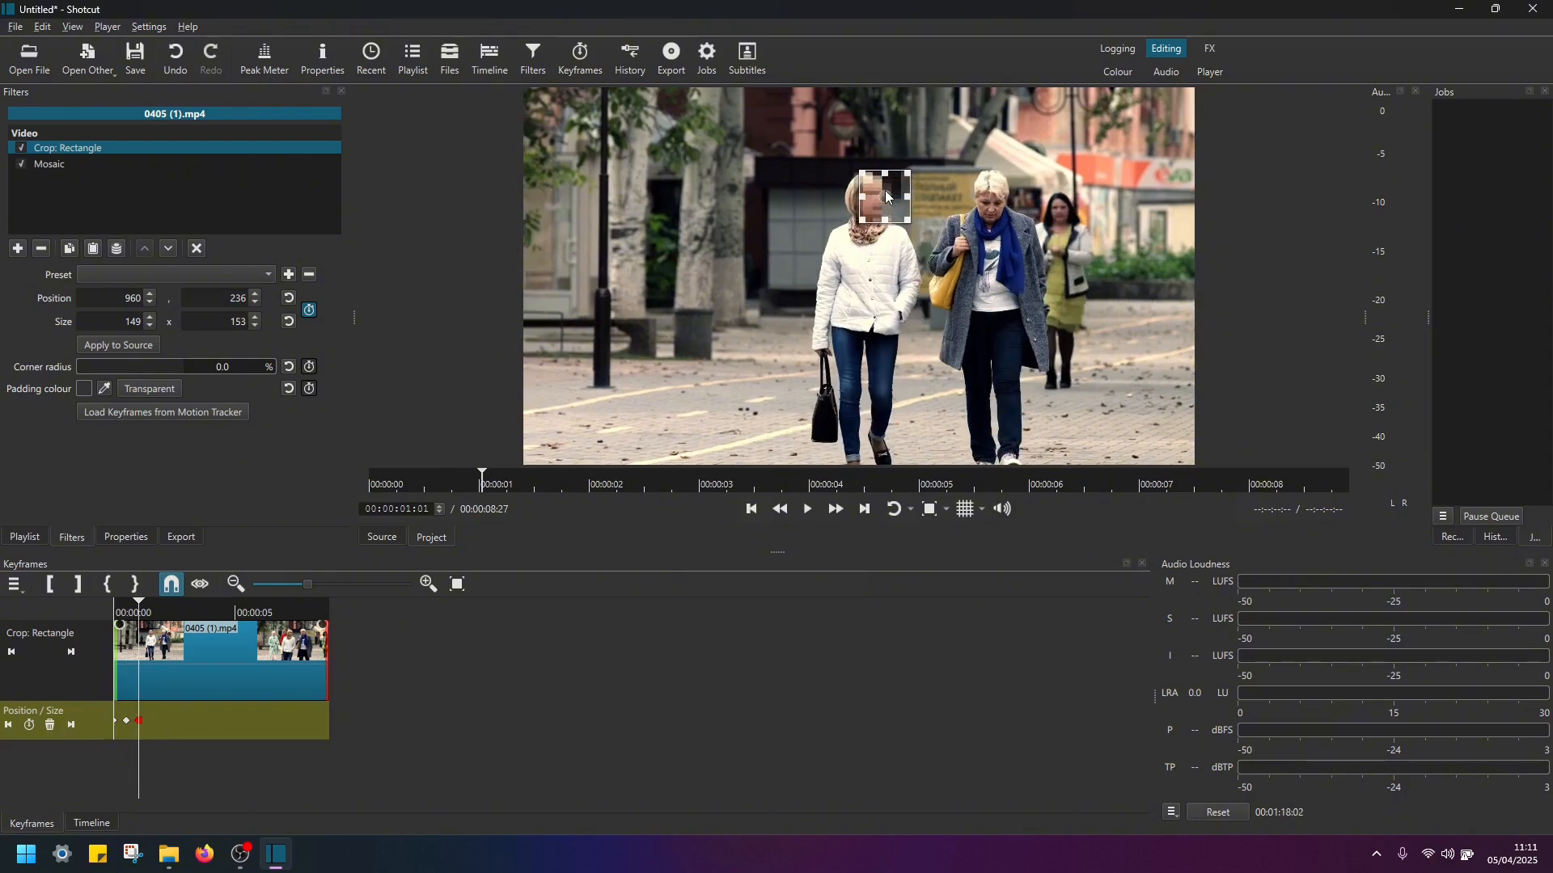
{"action": "left_click", "coordinate": [807, 508]}
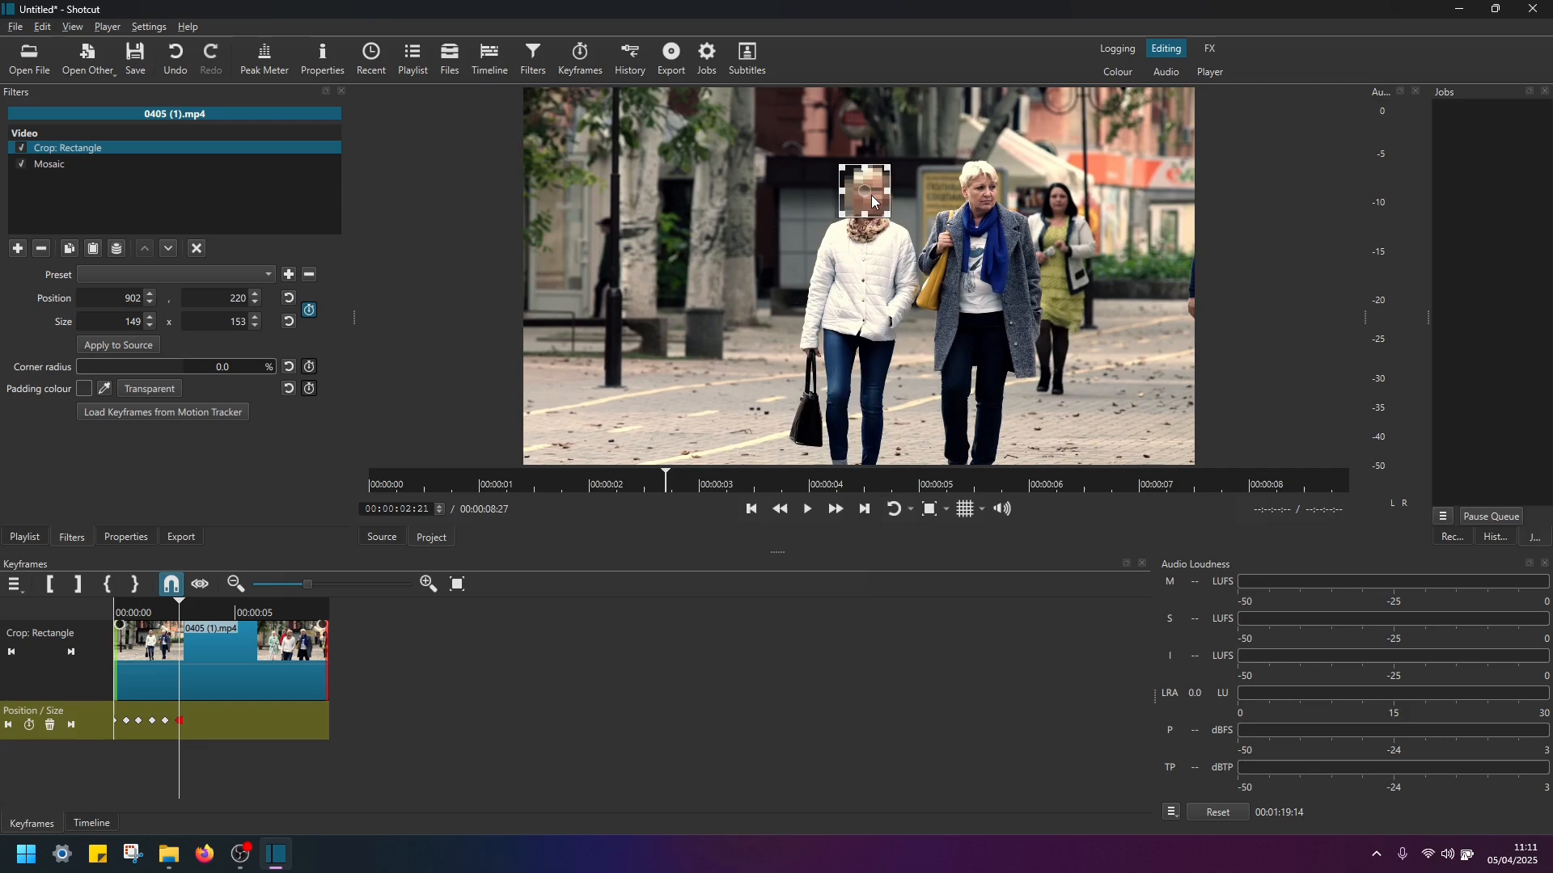
{"action": "left_click", "coordinate": [806, 508]}
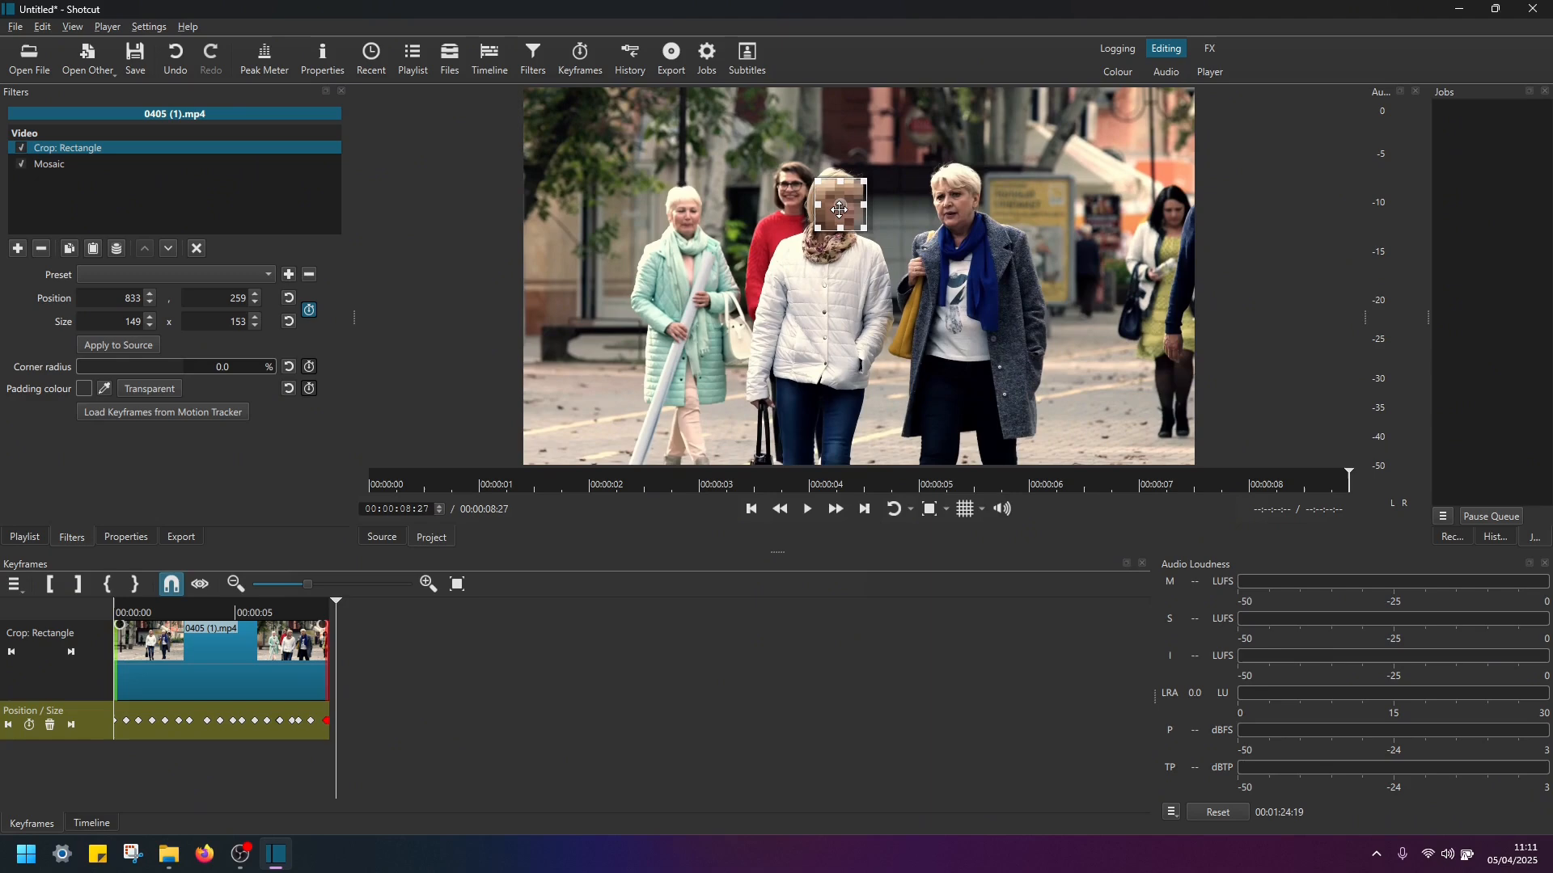
{"action": "left_click_drag", "start_coordinate": [838, 209], "coordinate": [852, 191]}
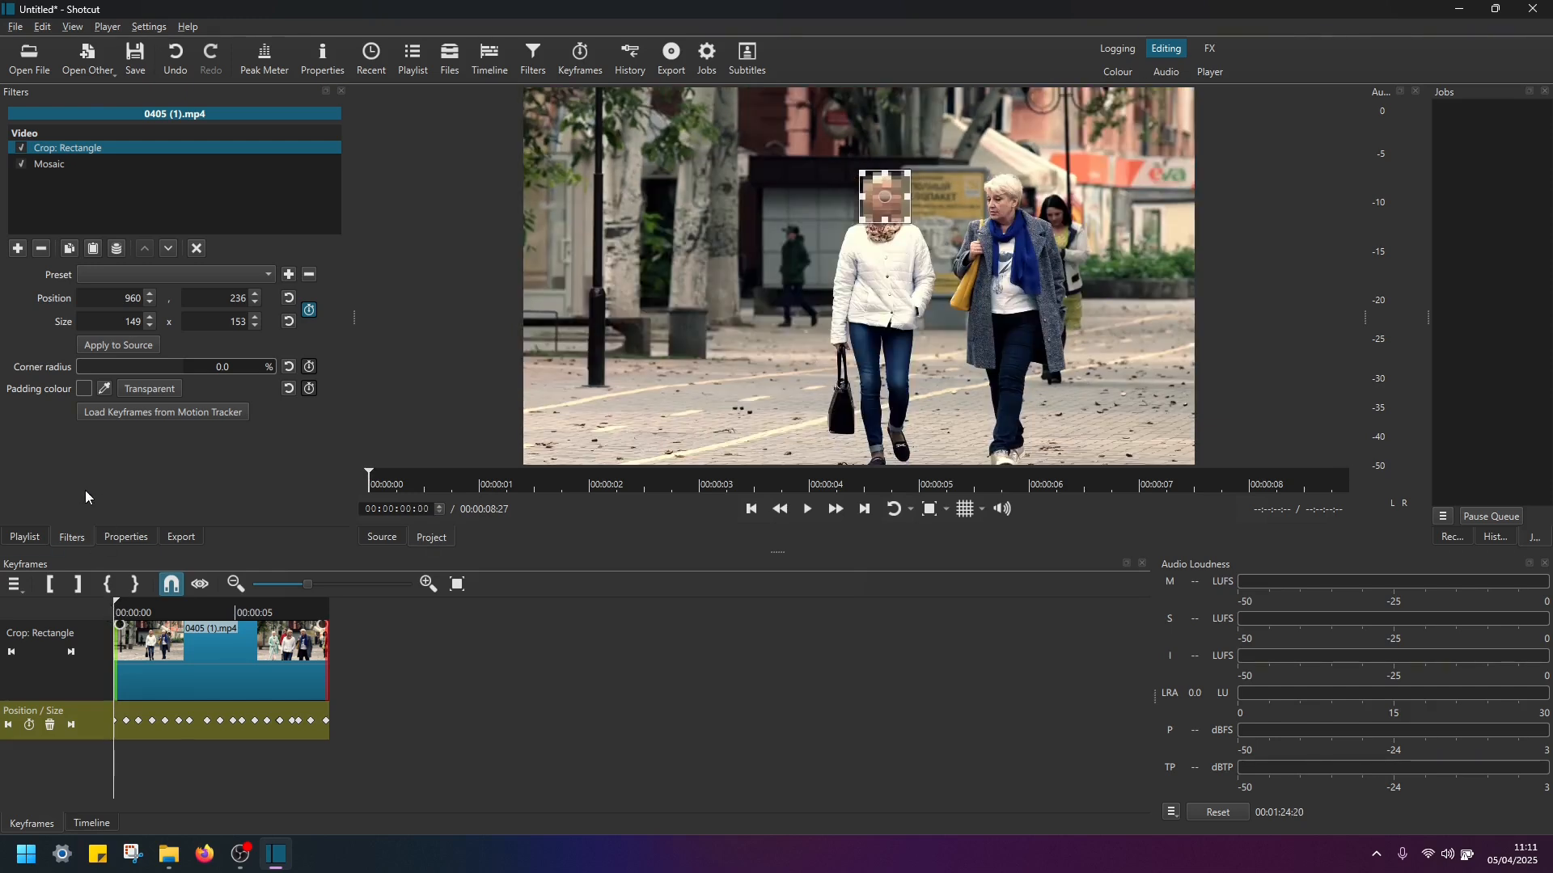
{"action": "left_click", "coordinate": [807, 507]}
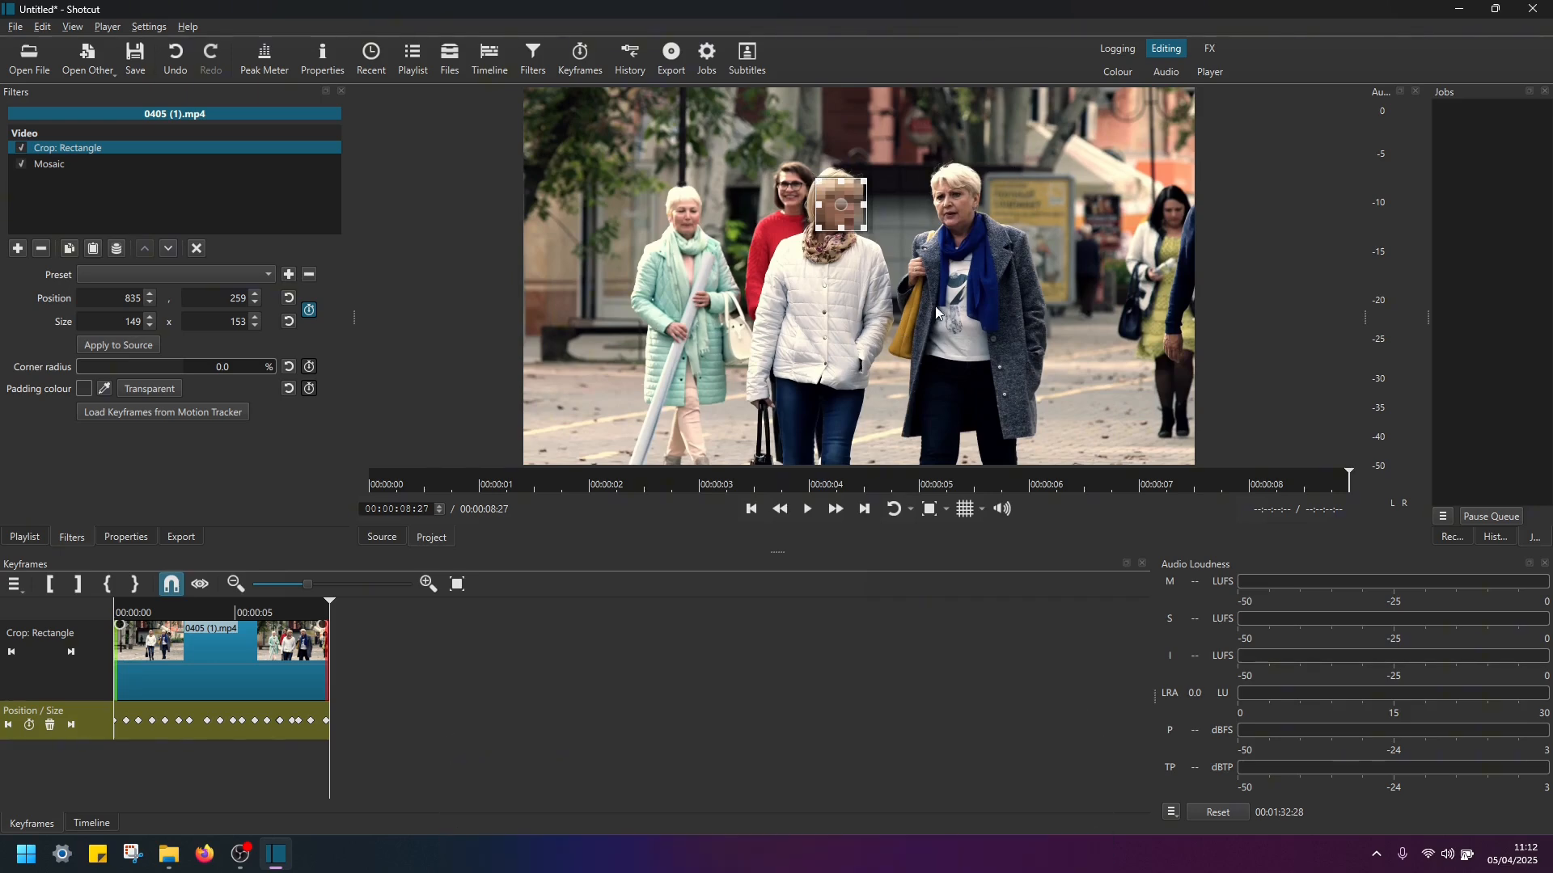
{"action": "mouse_move", "coordinate": [949, 225]}
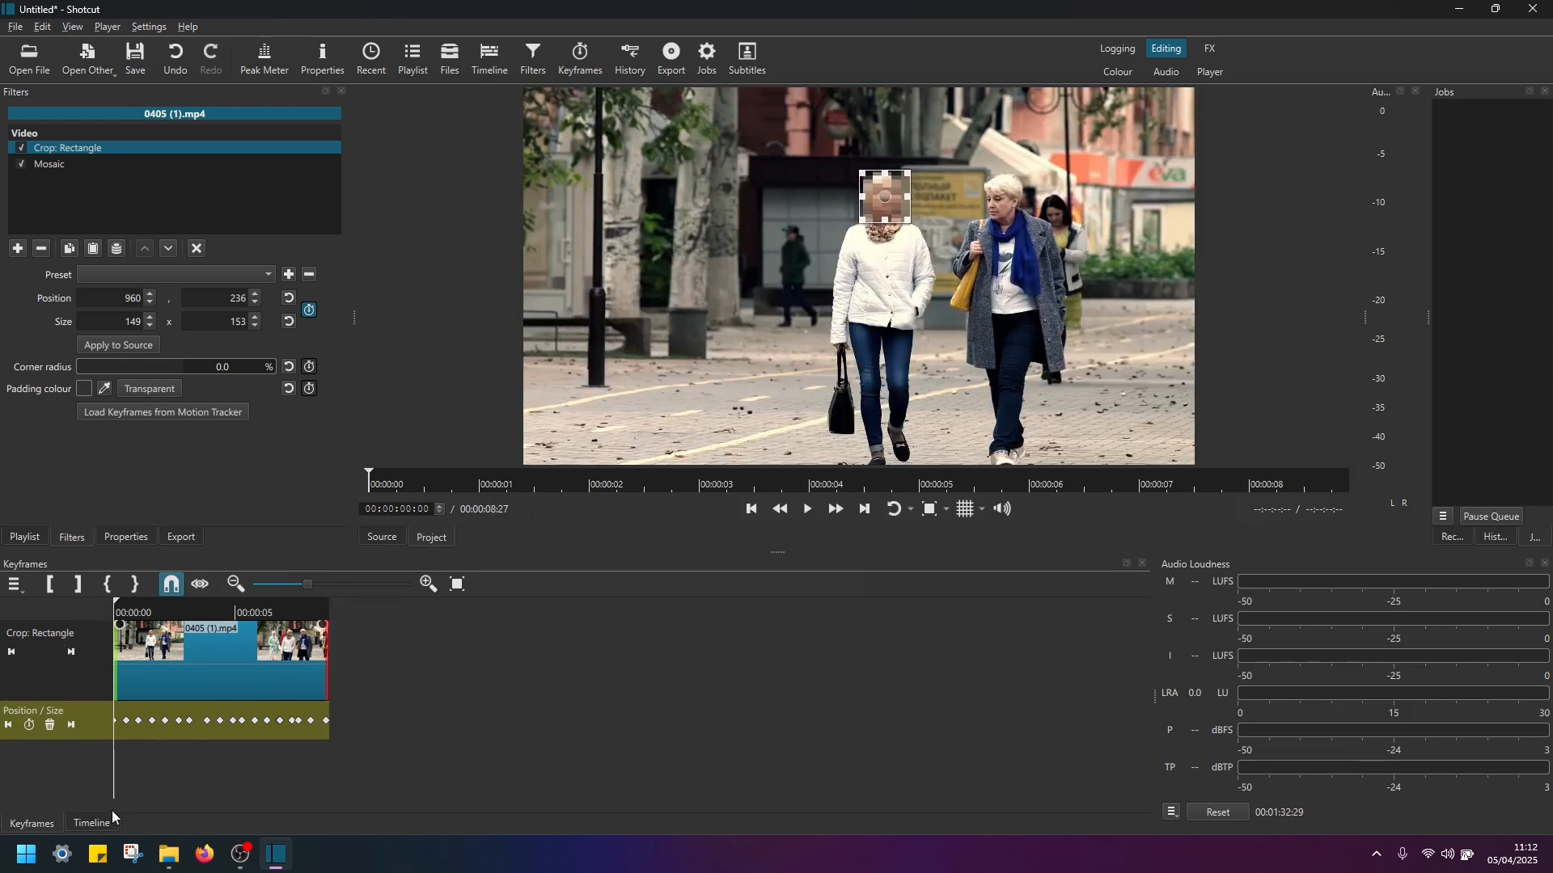
- Add a V3 video track to the timeline for another clip copy
{"action": "left_click", "coordinate": [92, 823]}
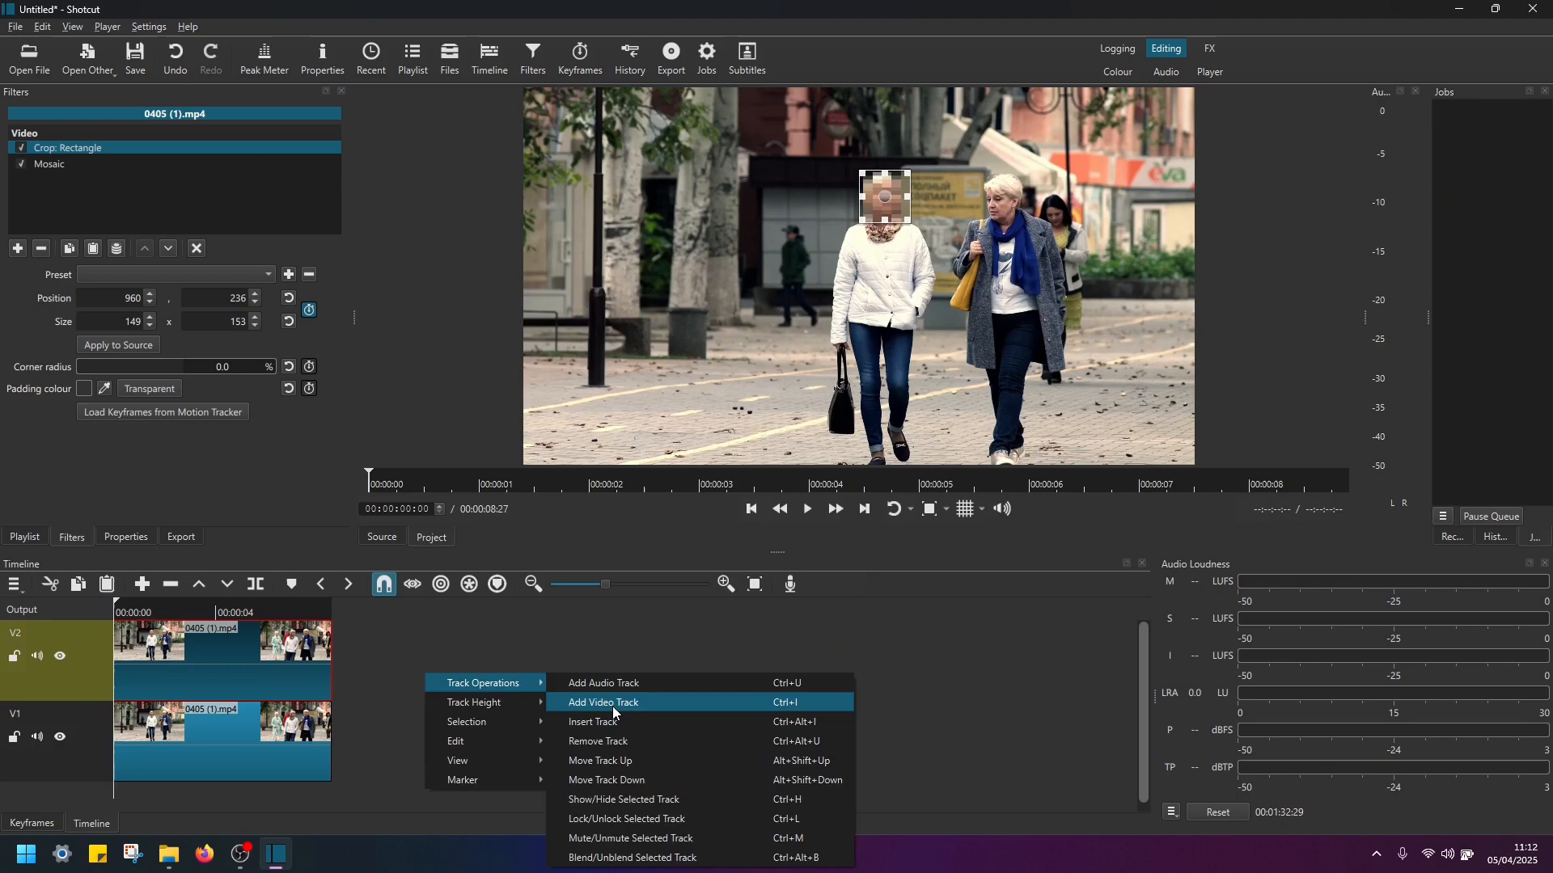
{"action": "left_click", "coordinate": [601, 702]}
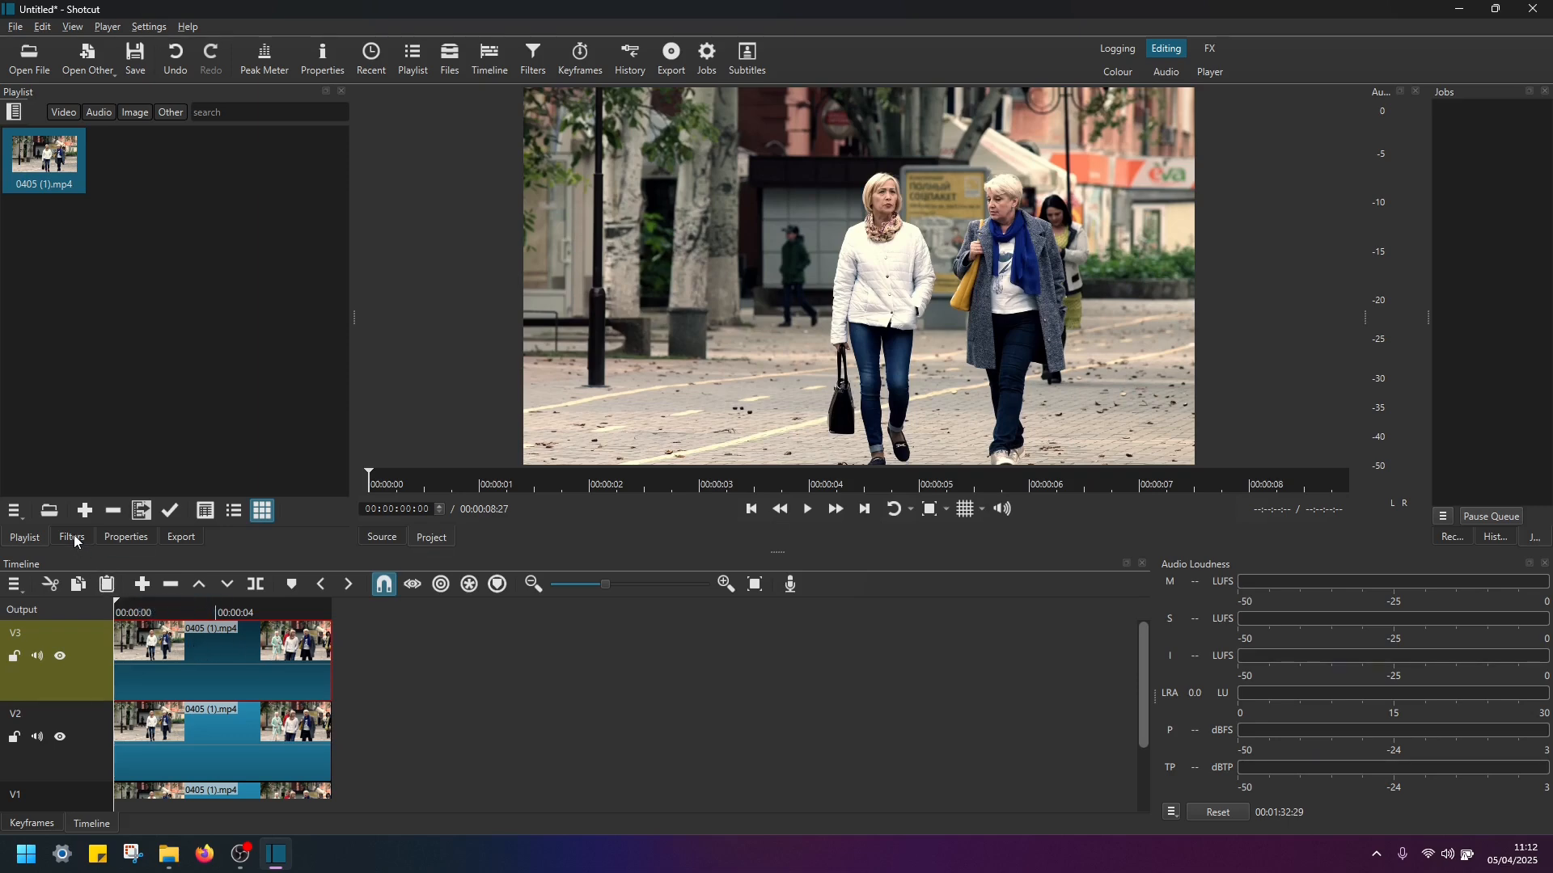
- Crop the V3 clip to the grey-coated woman's face and add Mosaic with smaller blocks
{"action": "left_click", "coordinate": [71, 535]}
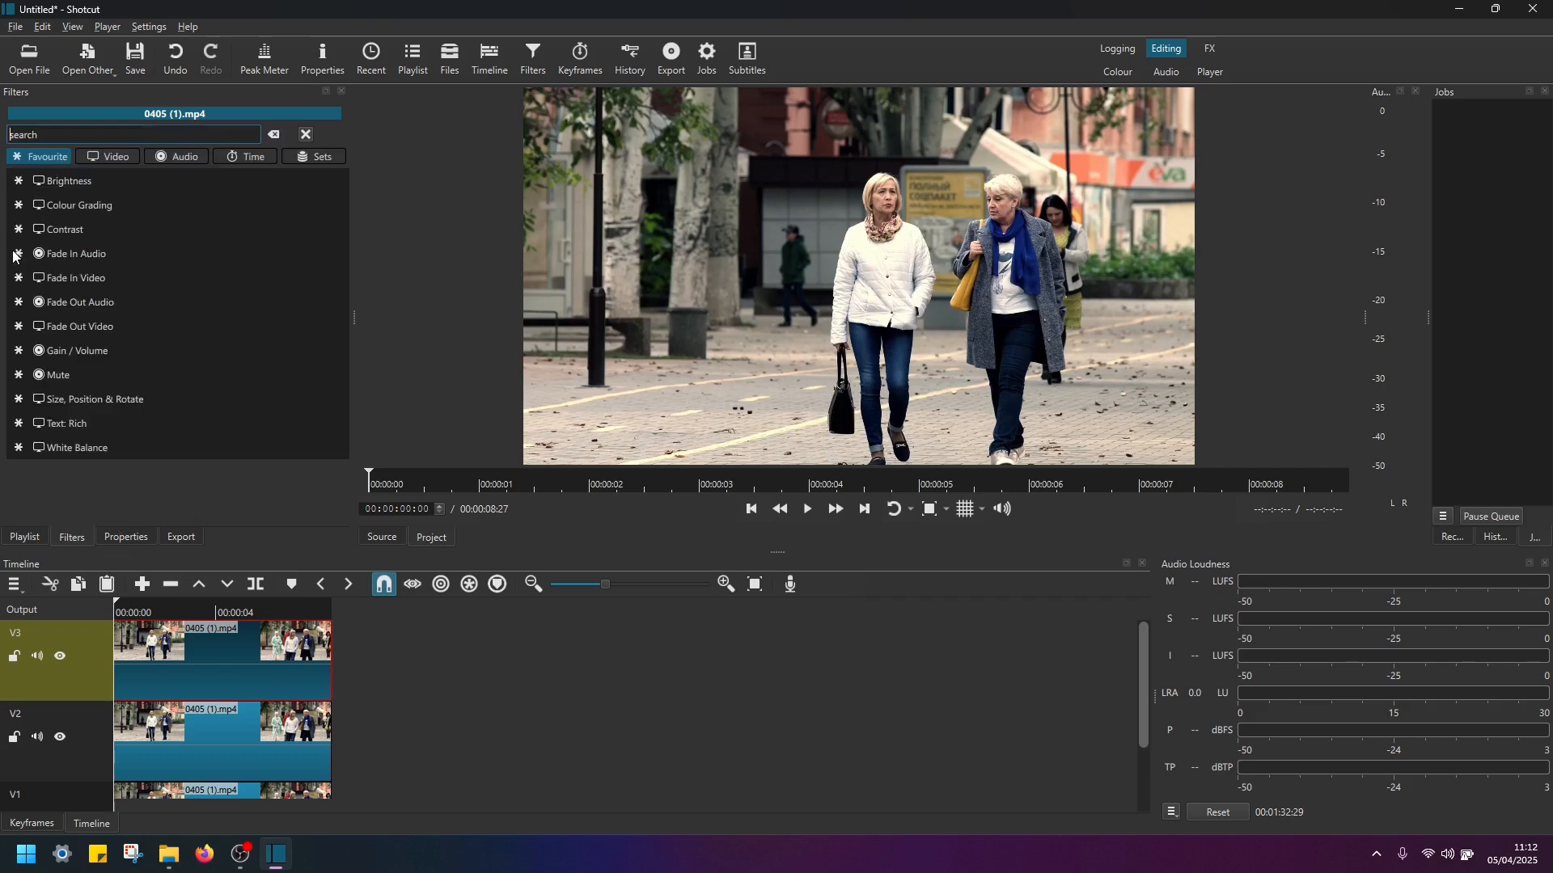
{"action": "type", "text": "crop"}
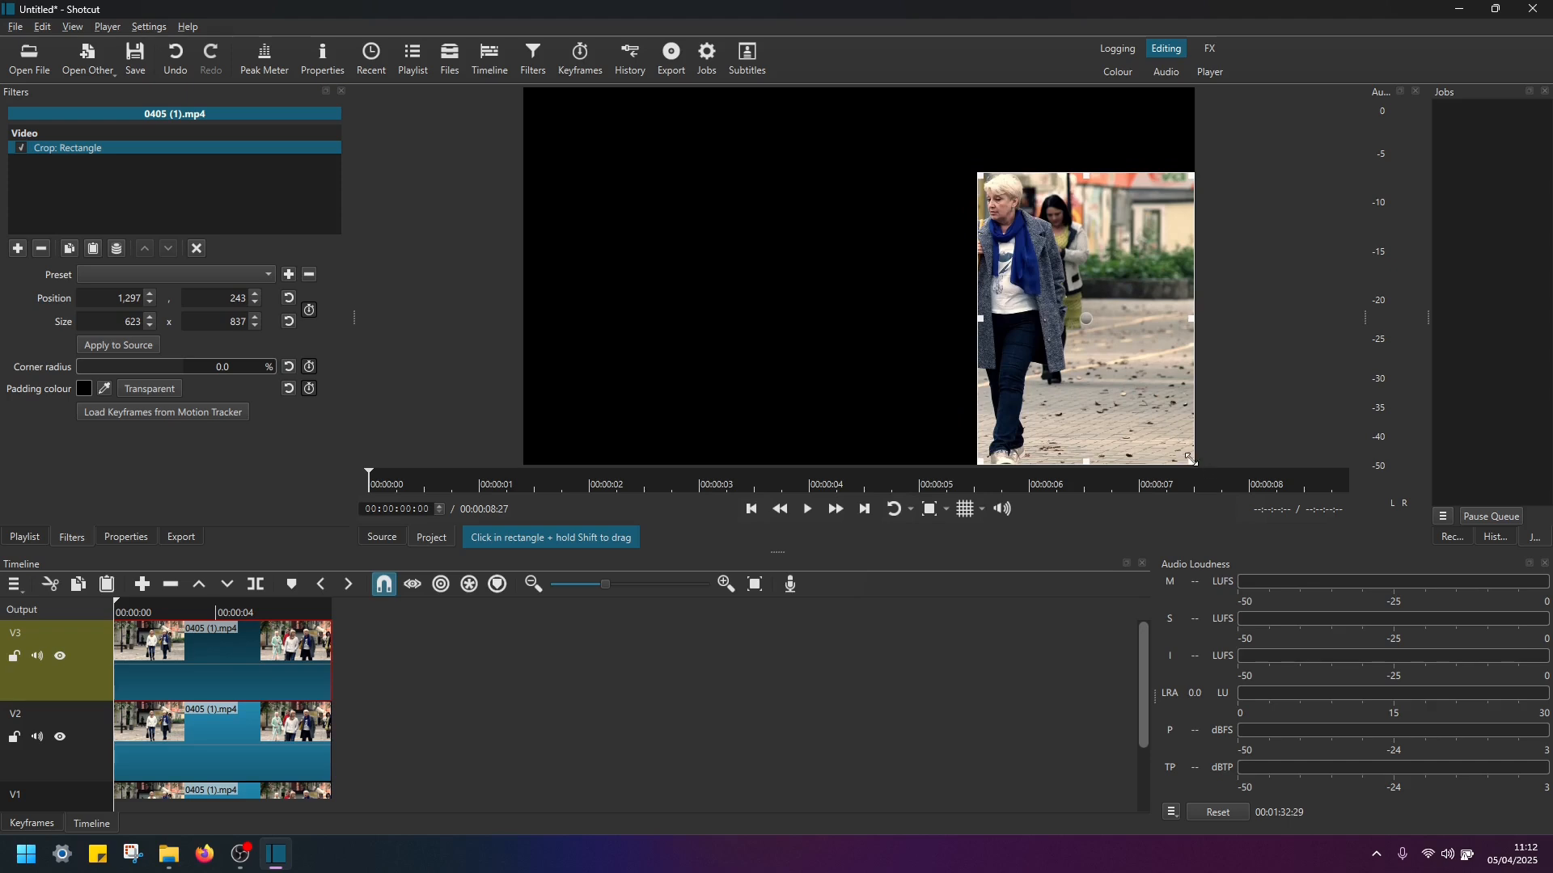
{"action": "left_click_drag", "start_coordinate": [1190, 459], "coordinate": [1028, 225]}
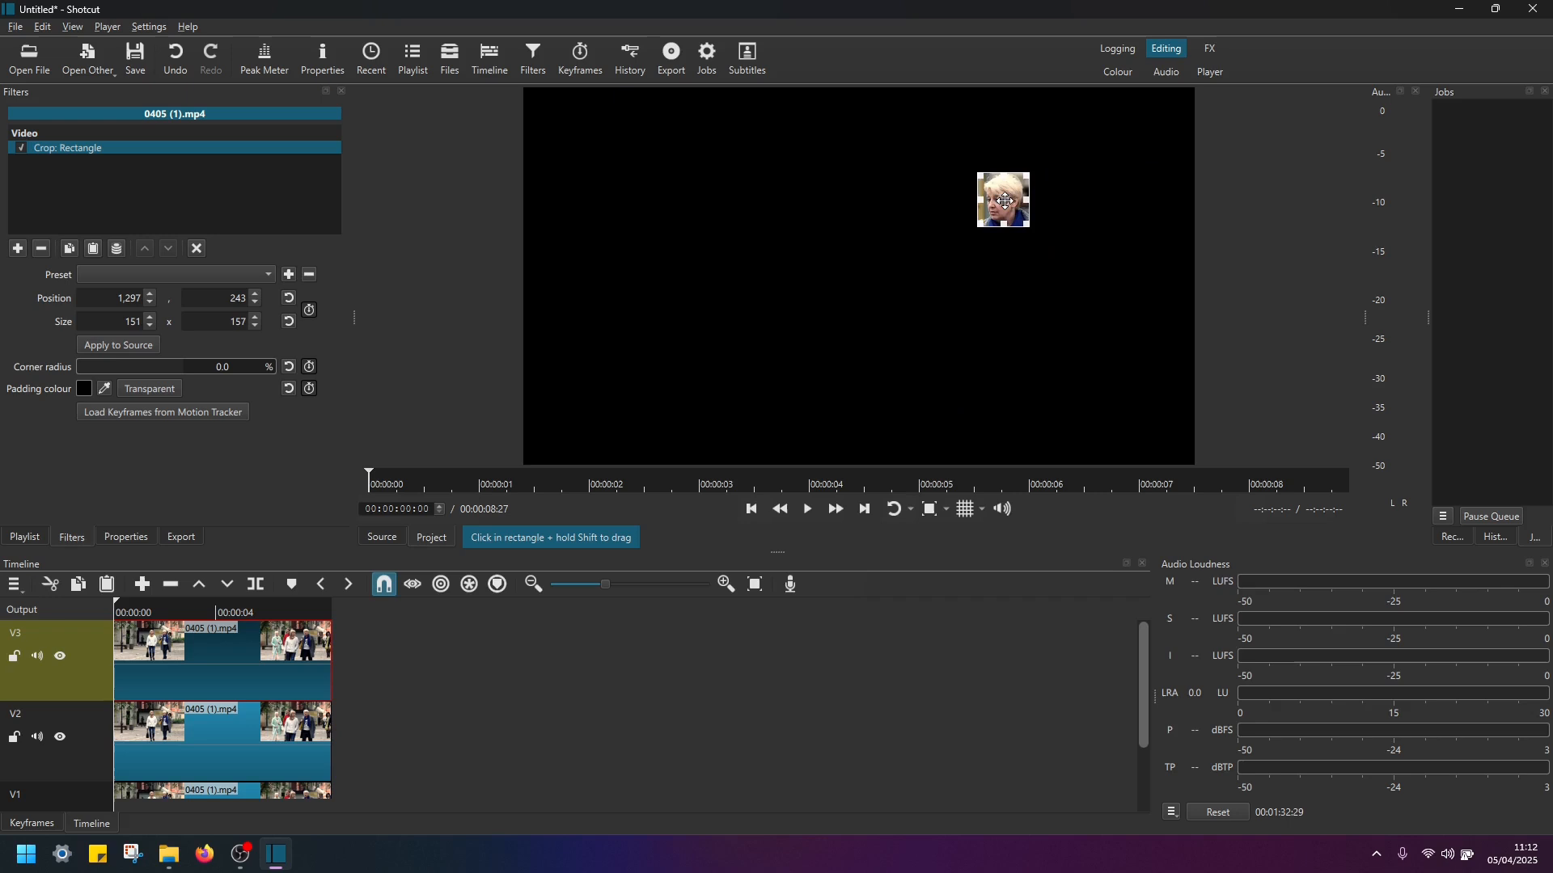
{"action": "mouse_move", "coordinate": [776, 228]}
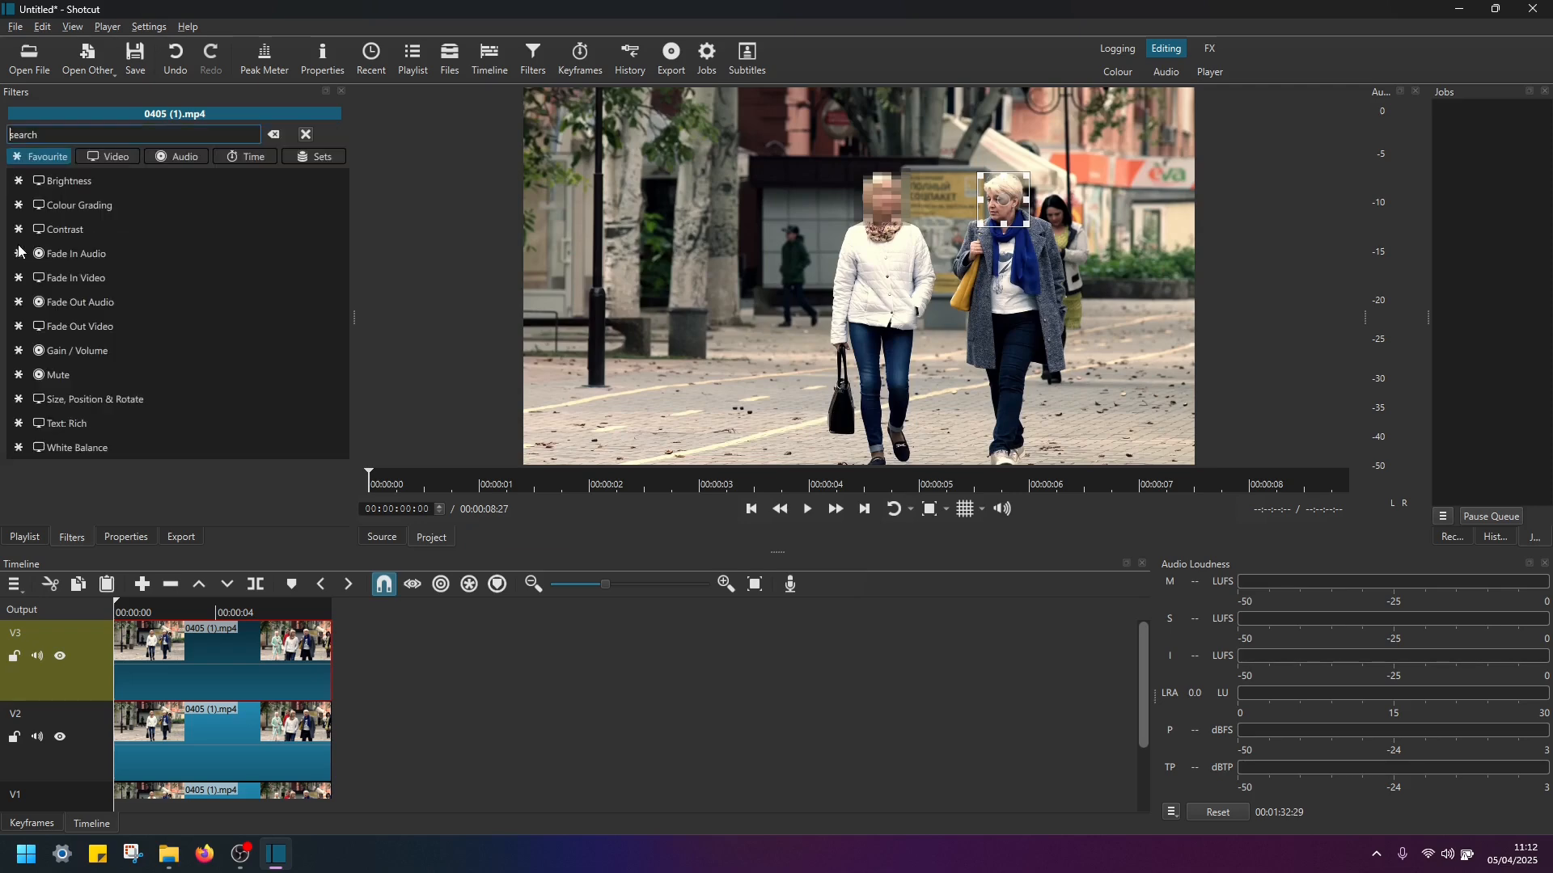
{"action": "type", "text": "mos"}
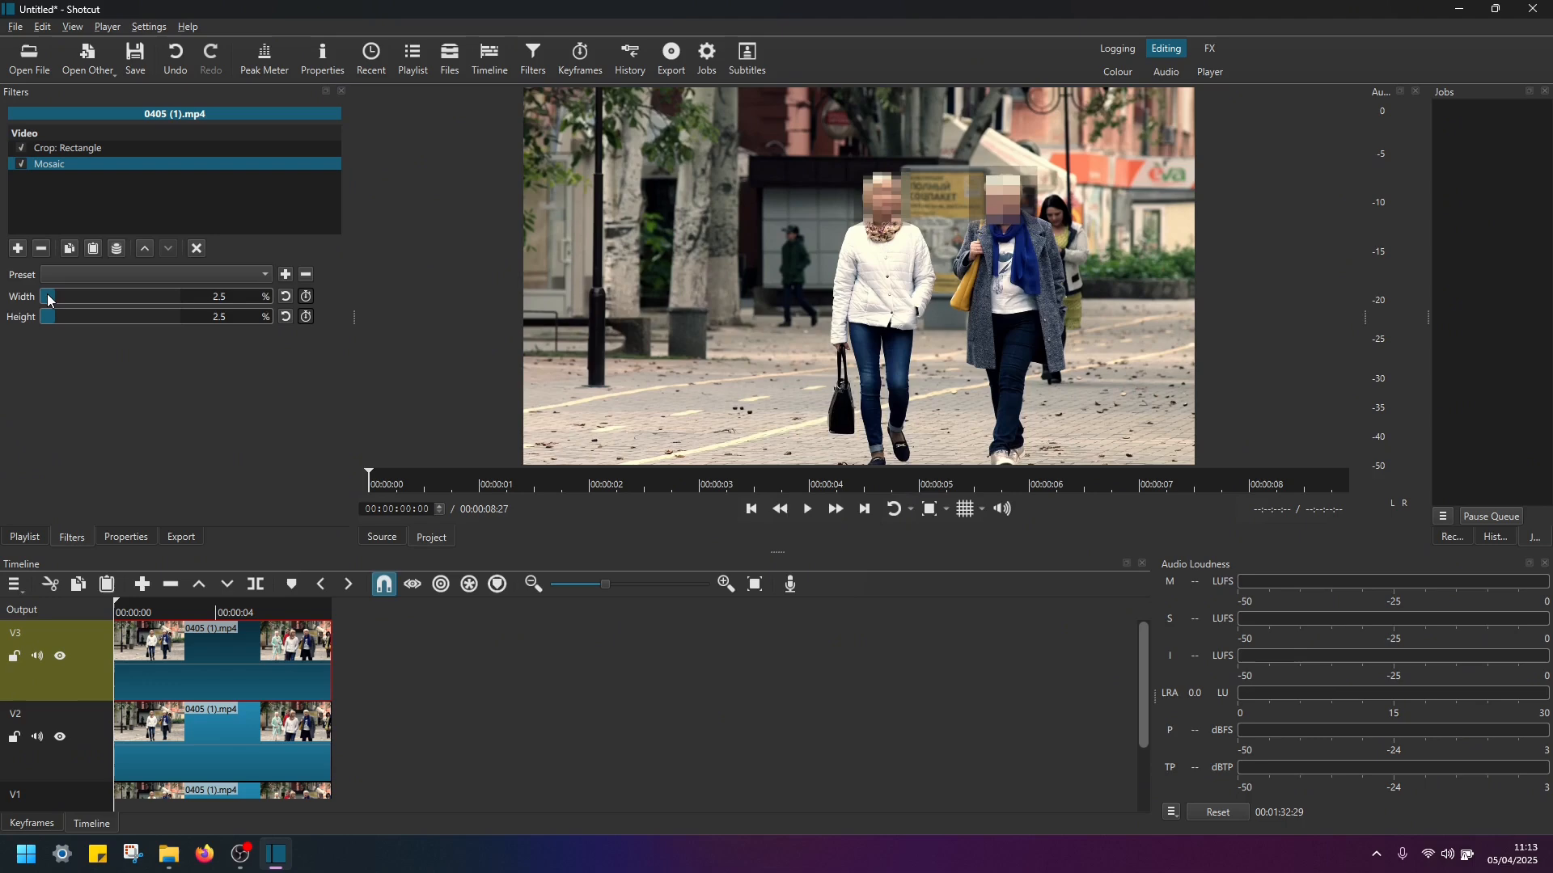
{"action": "left_click_drag", "start_coordinate": [47, 296], "coordinate": [40, 296]}
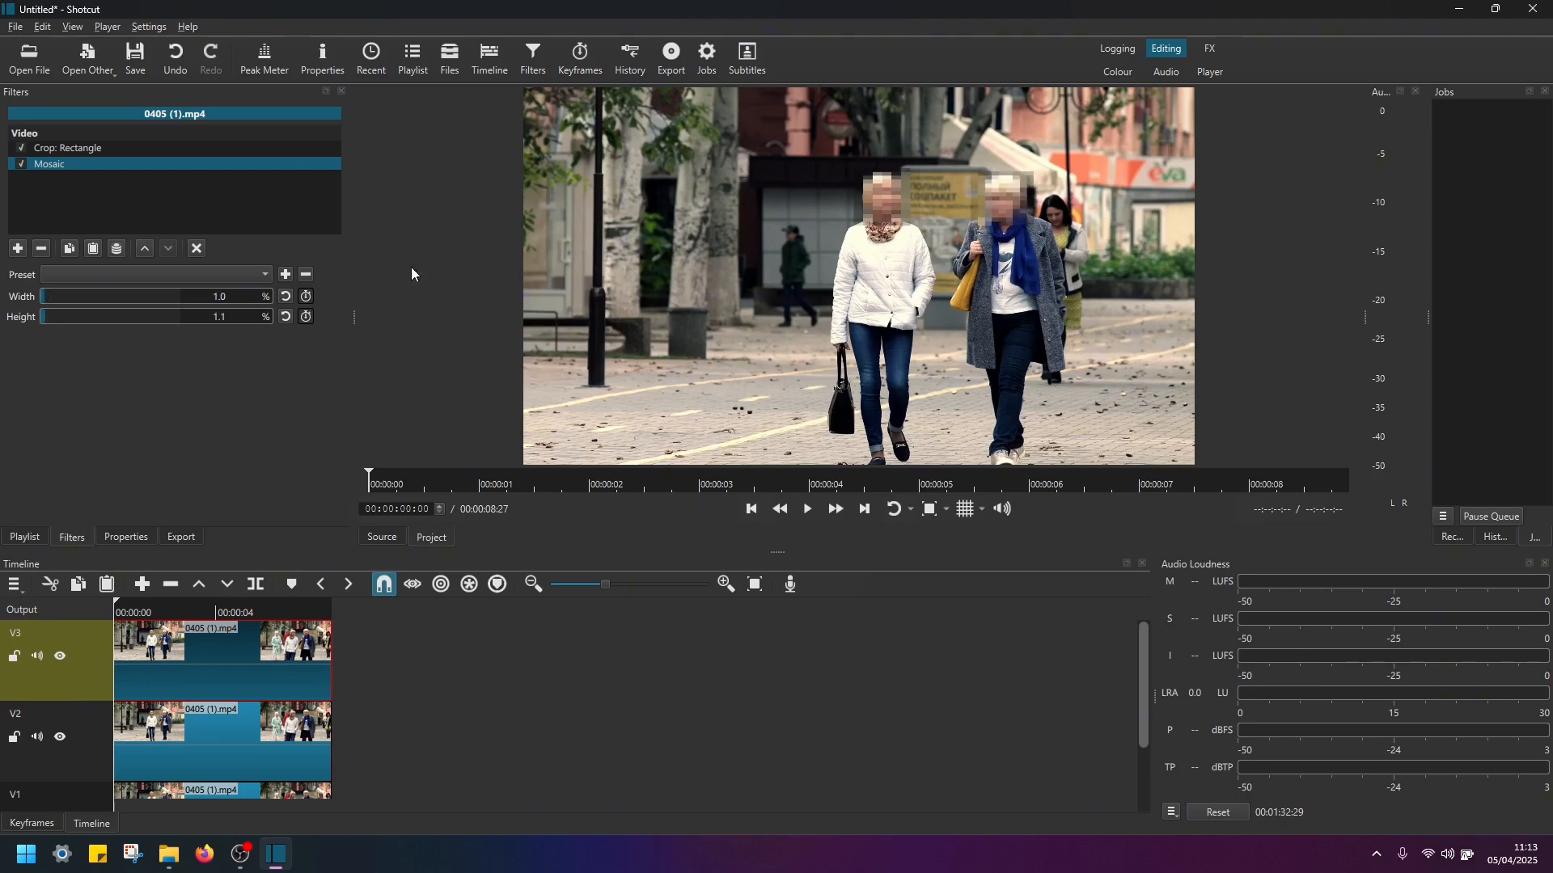
- Keyframe the V3 crop box position across the clip to follow the grey-coated woman's face
{"action": "left_click", "coordinate": [67, 147]}
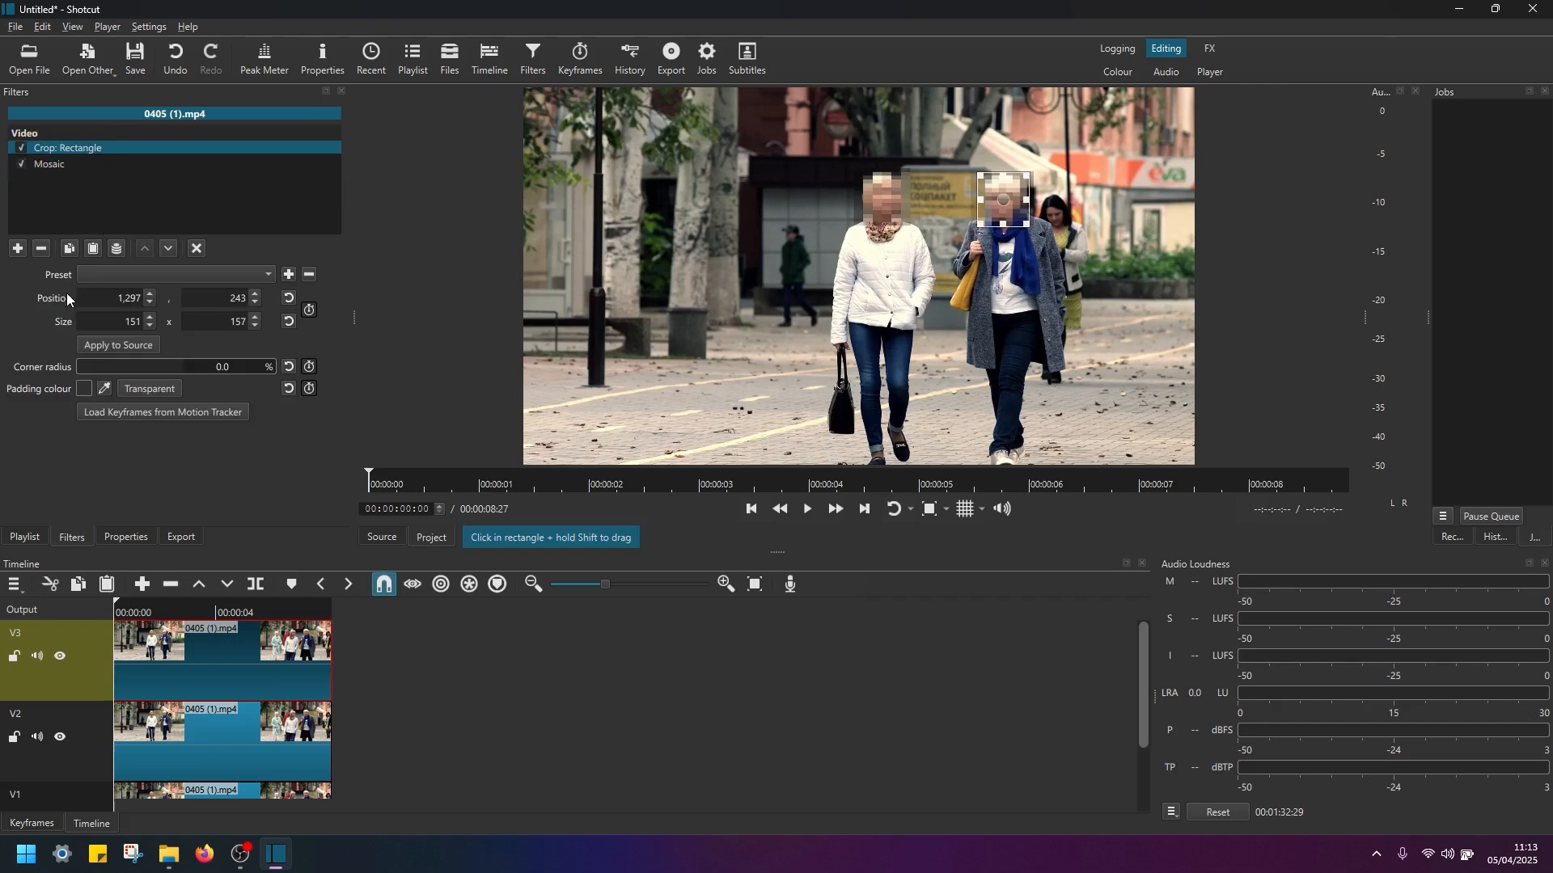
{"action": "mouse_move", "coordinate": [309, 309]}
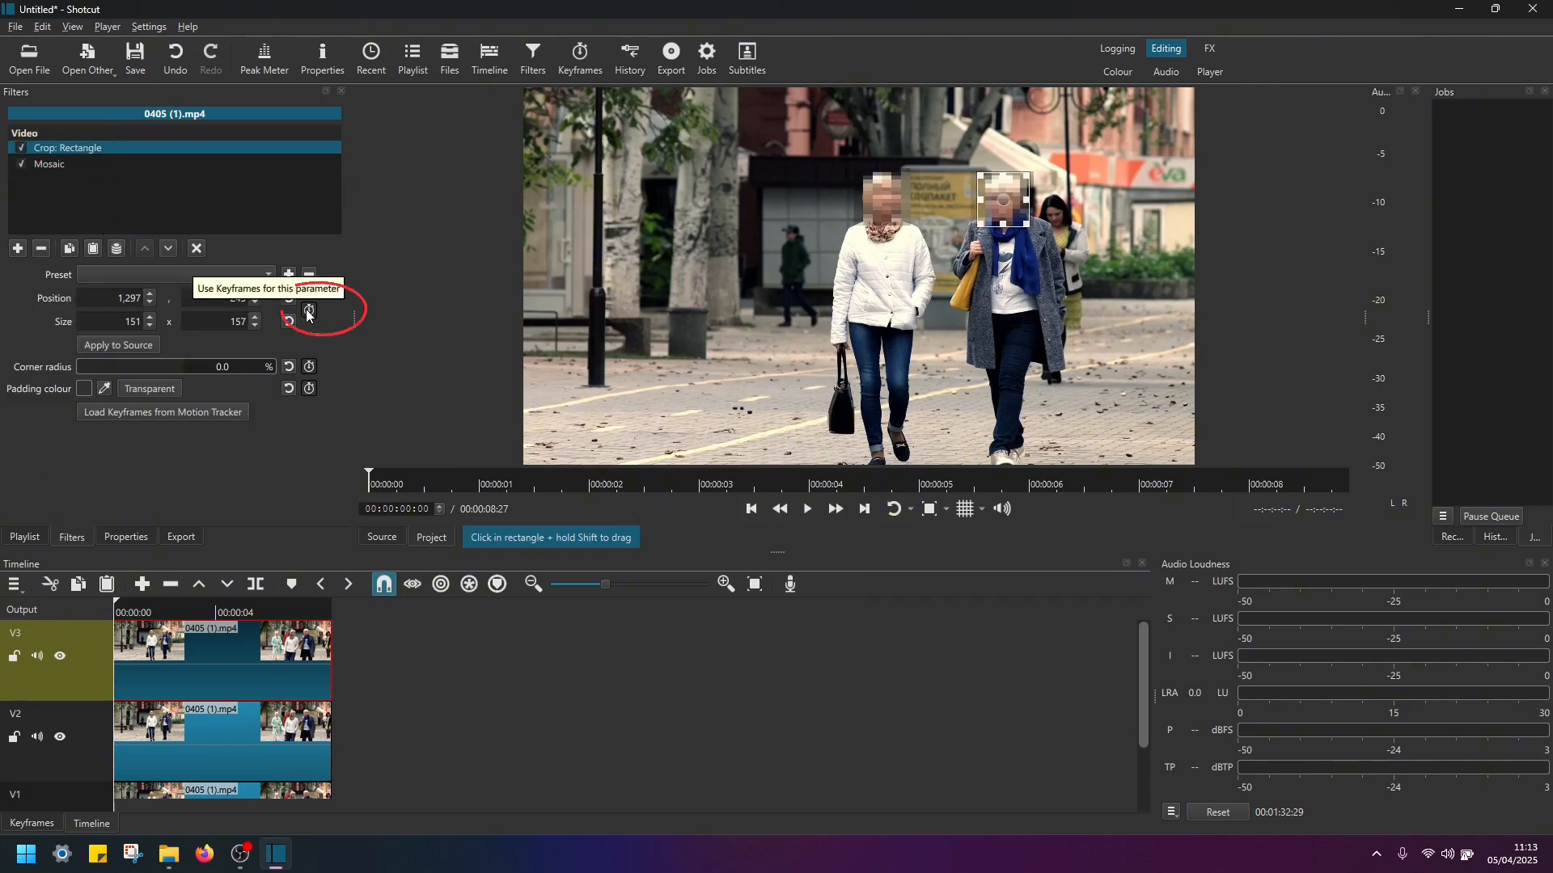
{"action": "left_click", "coordinate": [309, 311]}
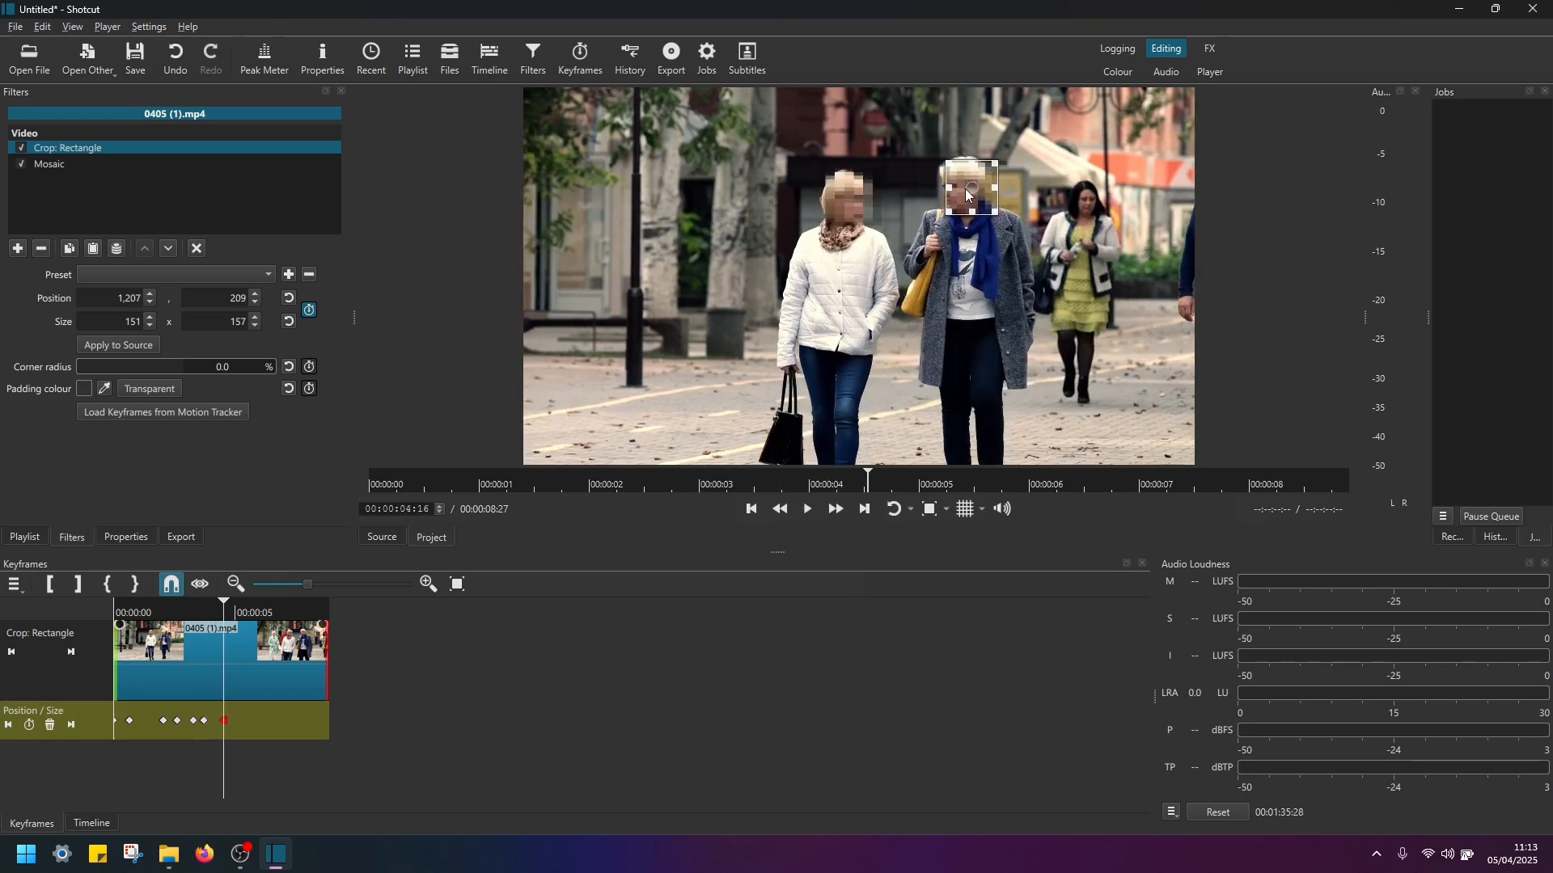
{"action": "left_click", "coordinate": [807, 508]}
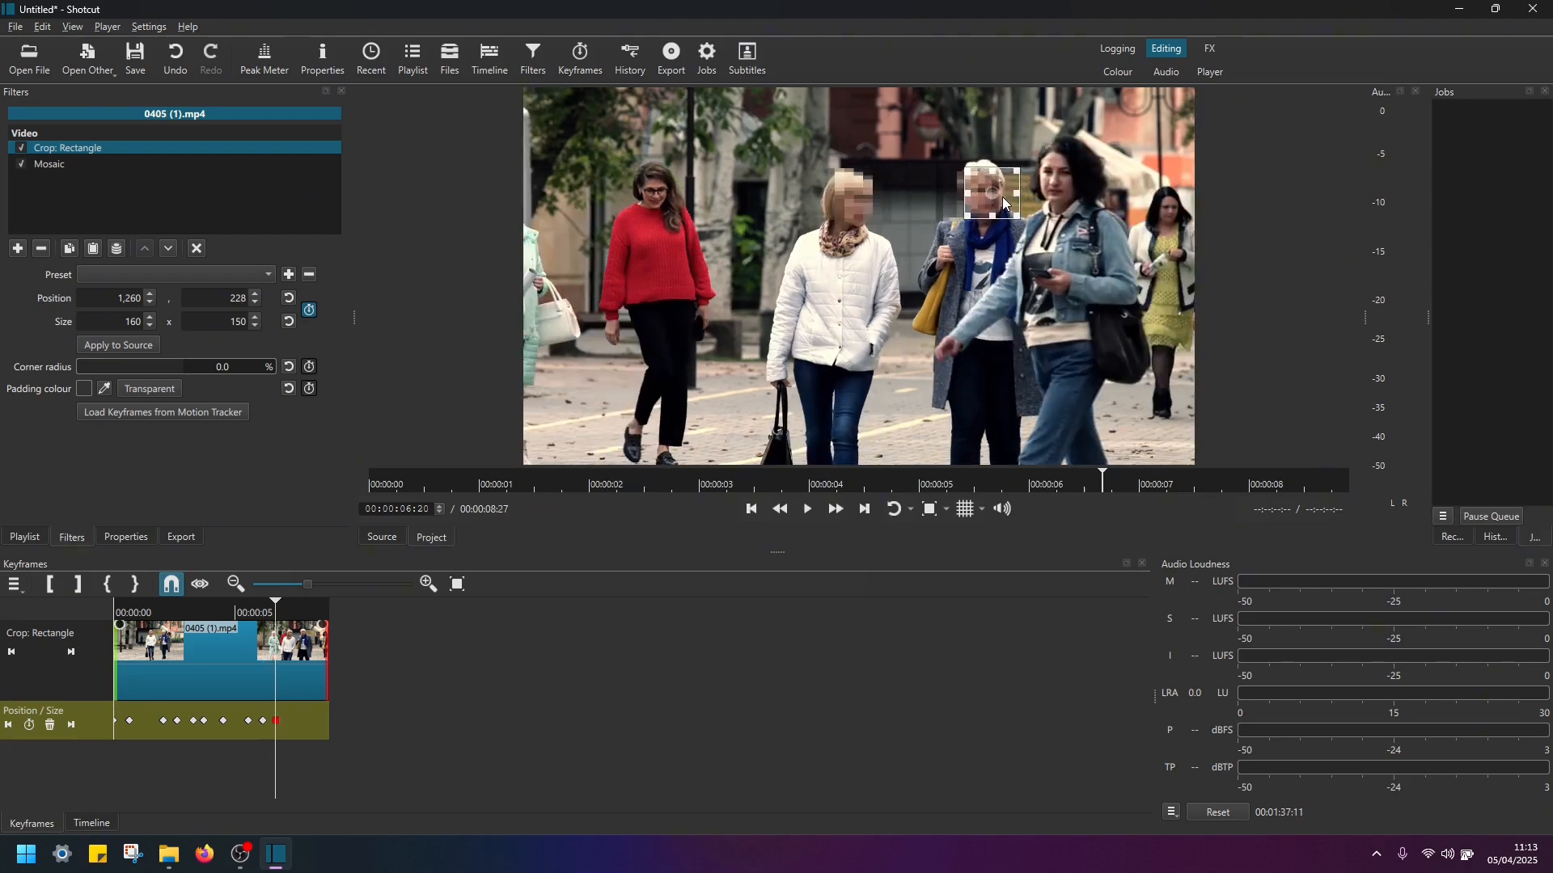
{"action": "left_click", "coordinate": [806, 508]}
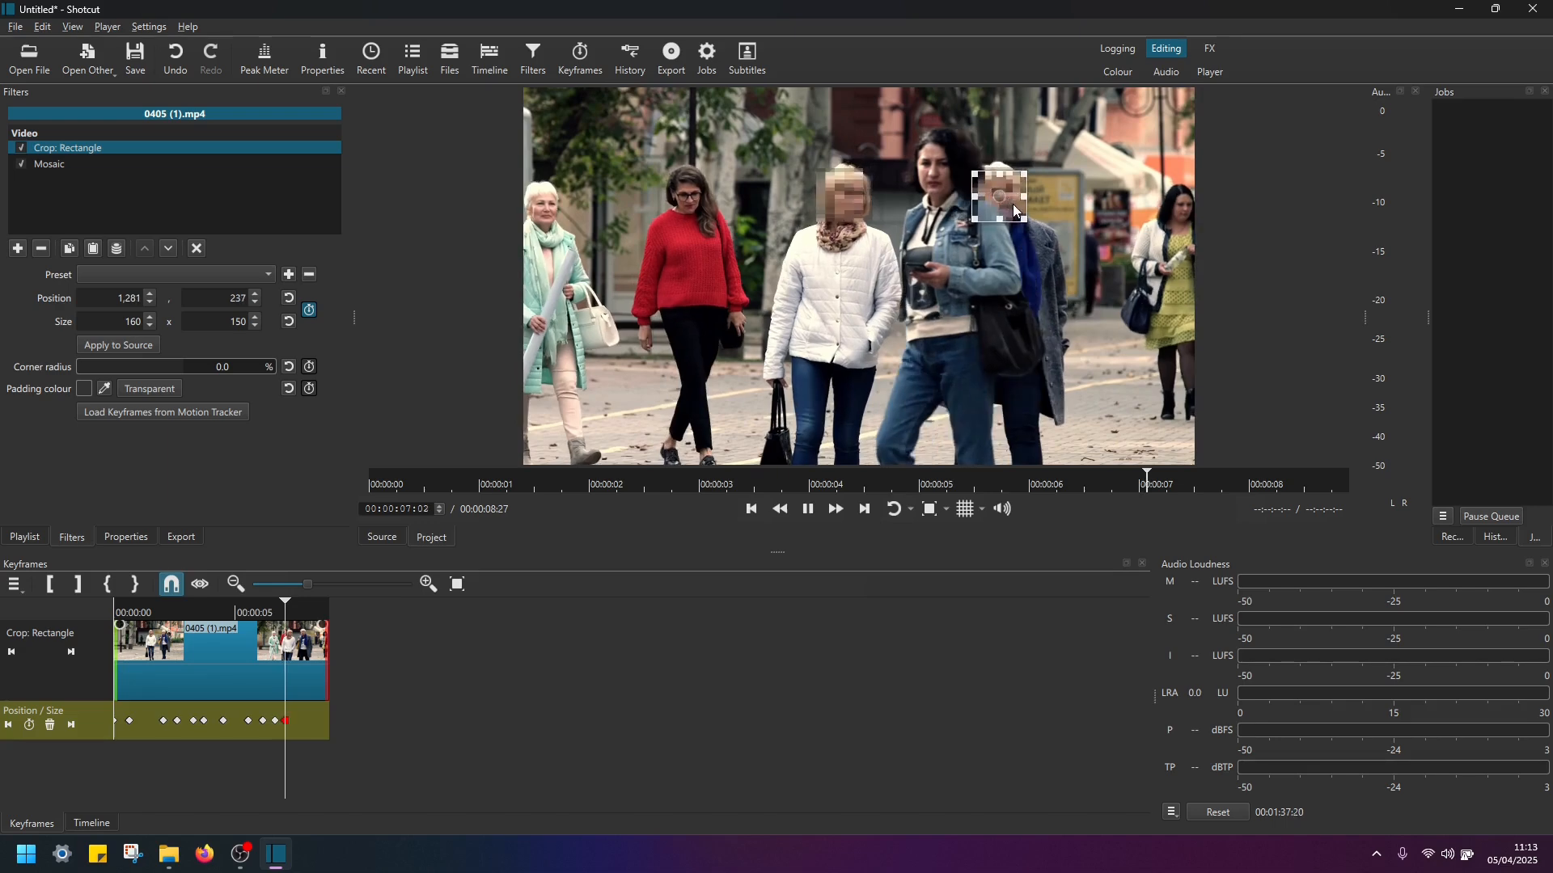
{"action": "left_click", "coordinate": [806, 508]}
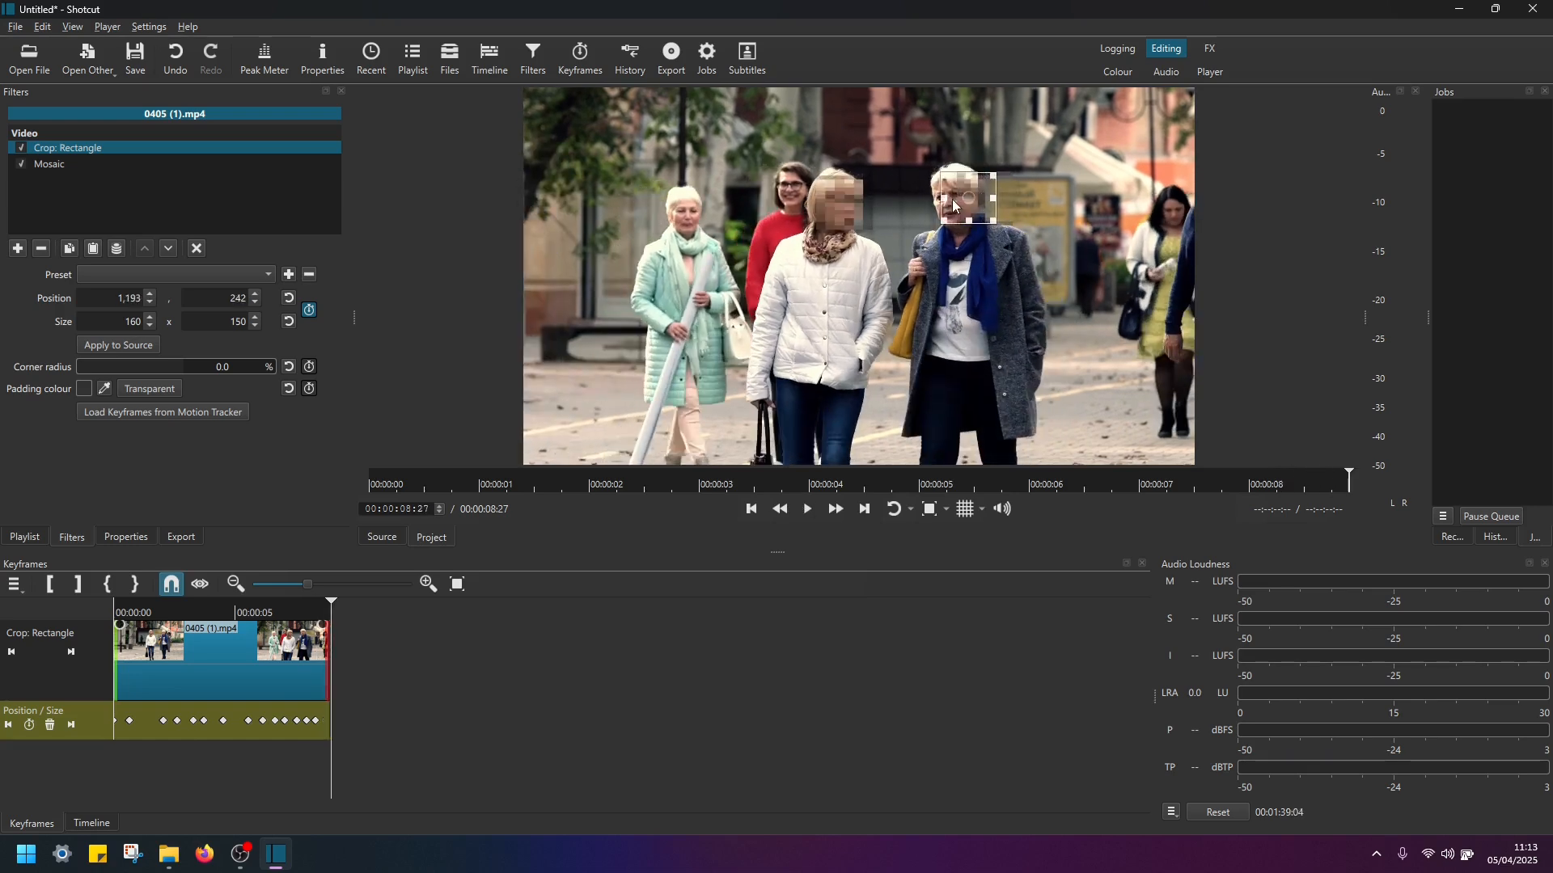
{"action": "left_click", "coordinate": [806, 508]}
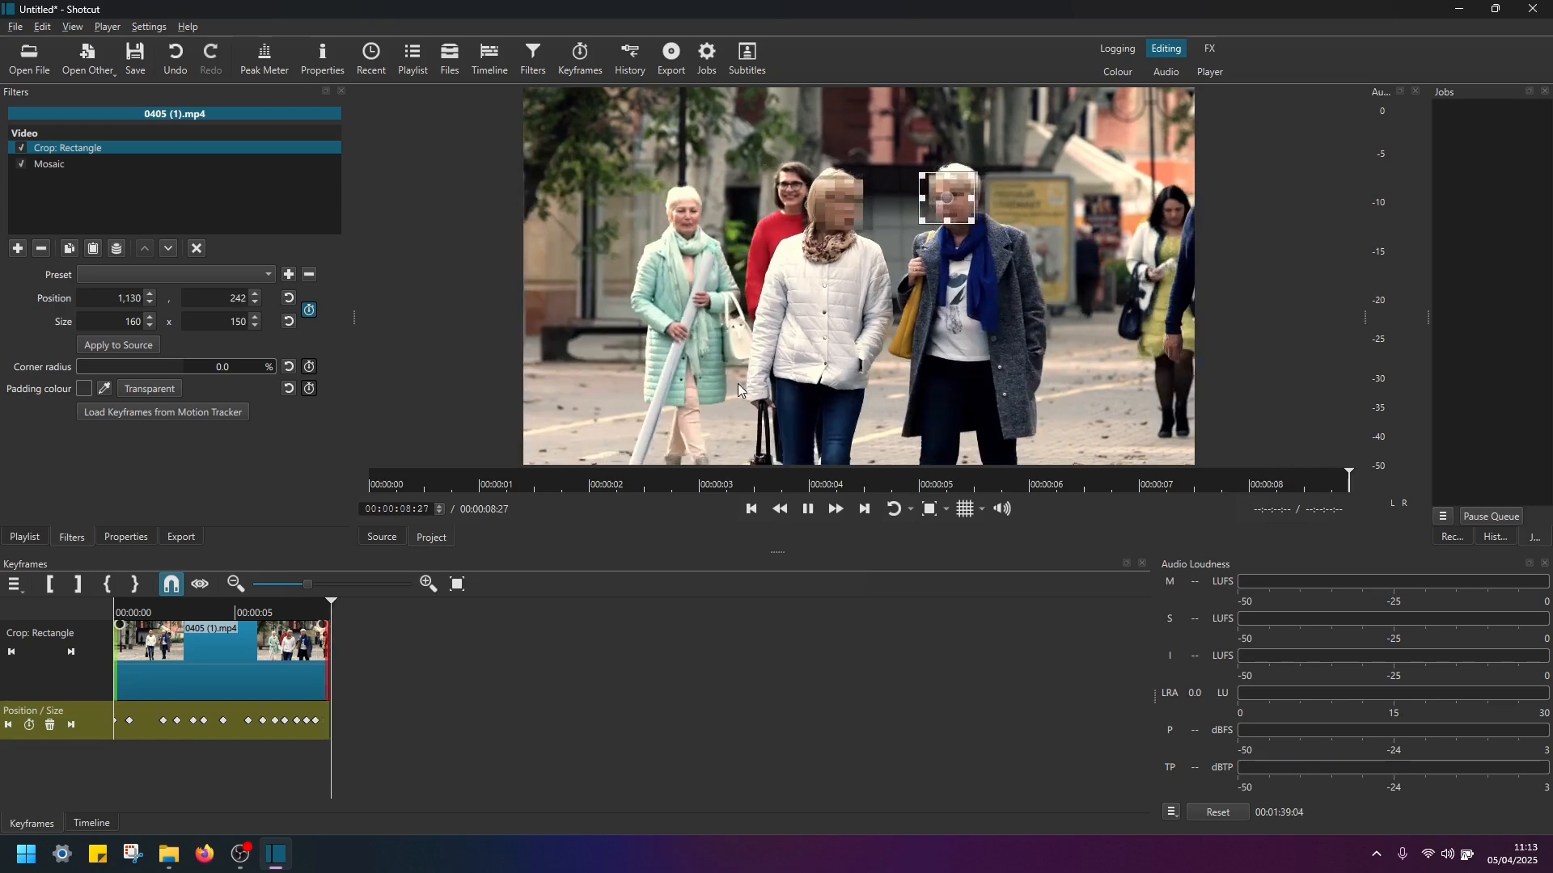
{"action": "left_click", "coordinate": [807, 508]}
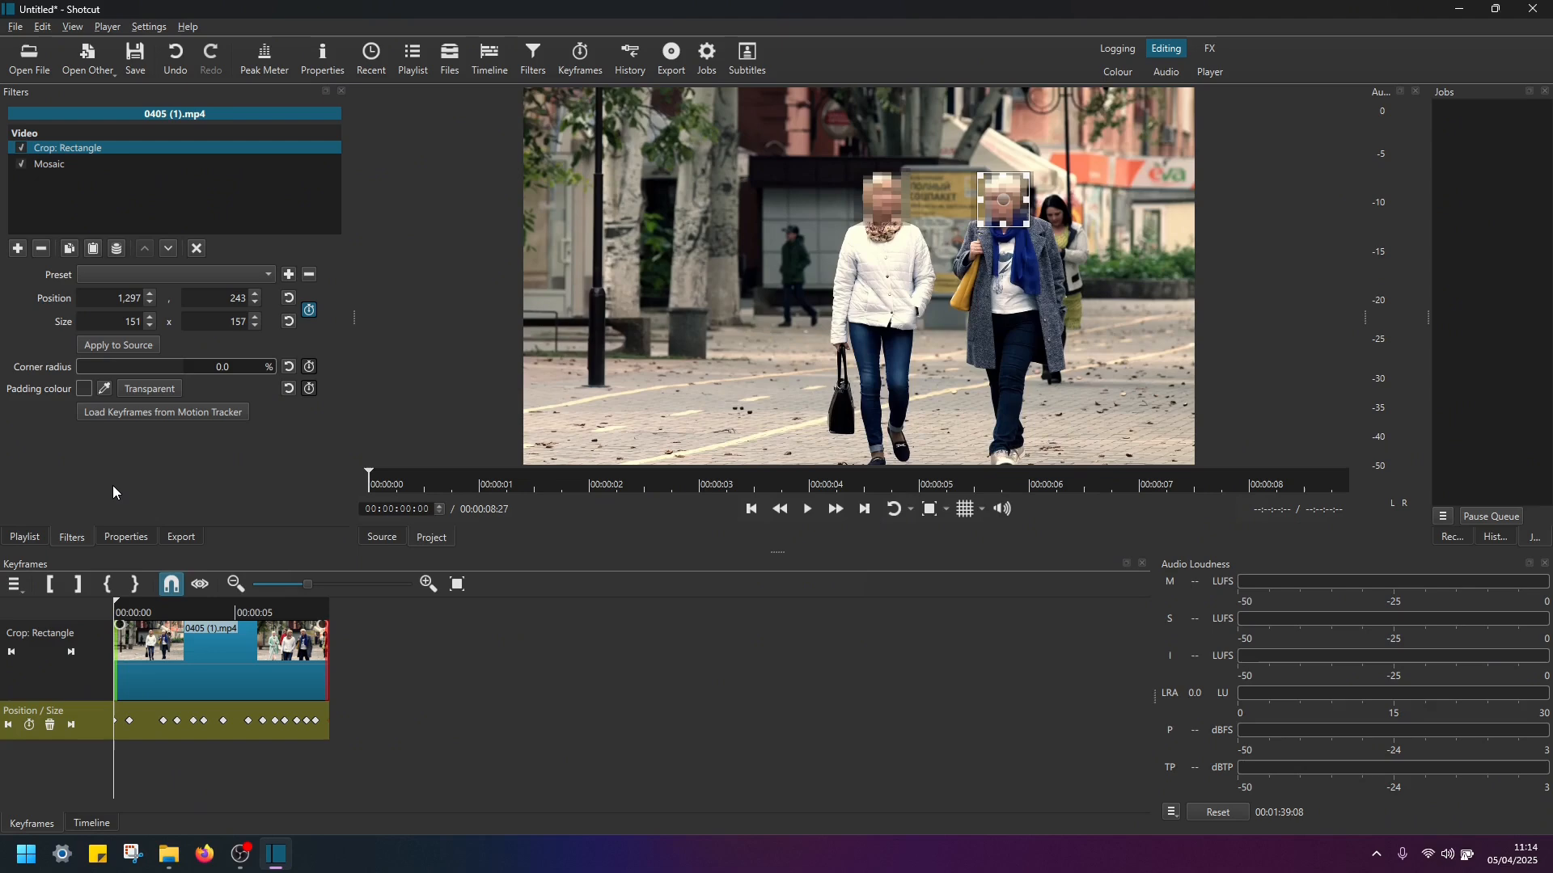
{"action": "left_click", "coordinate": [806, 508]}
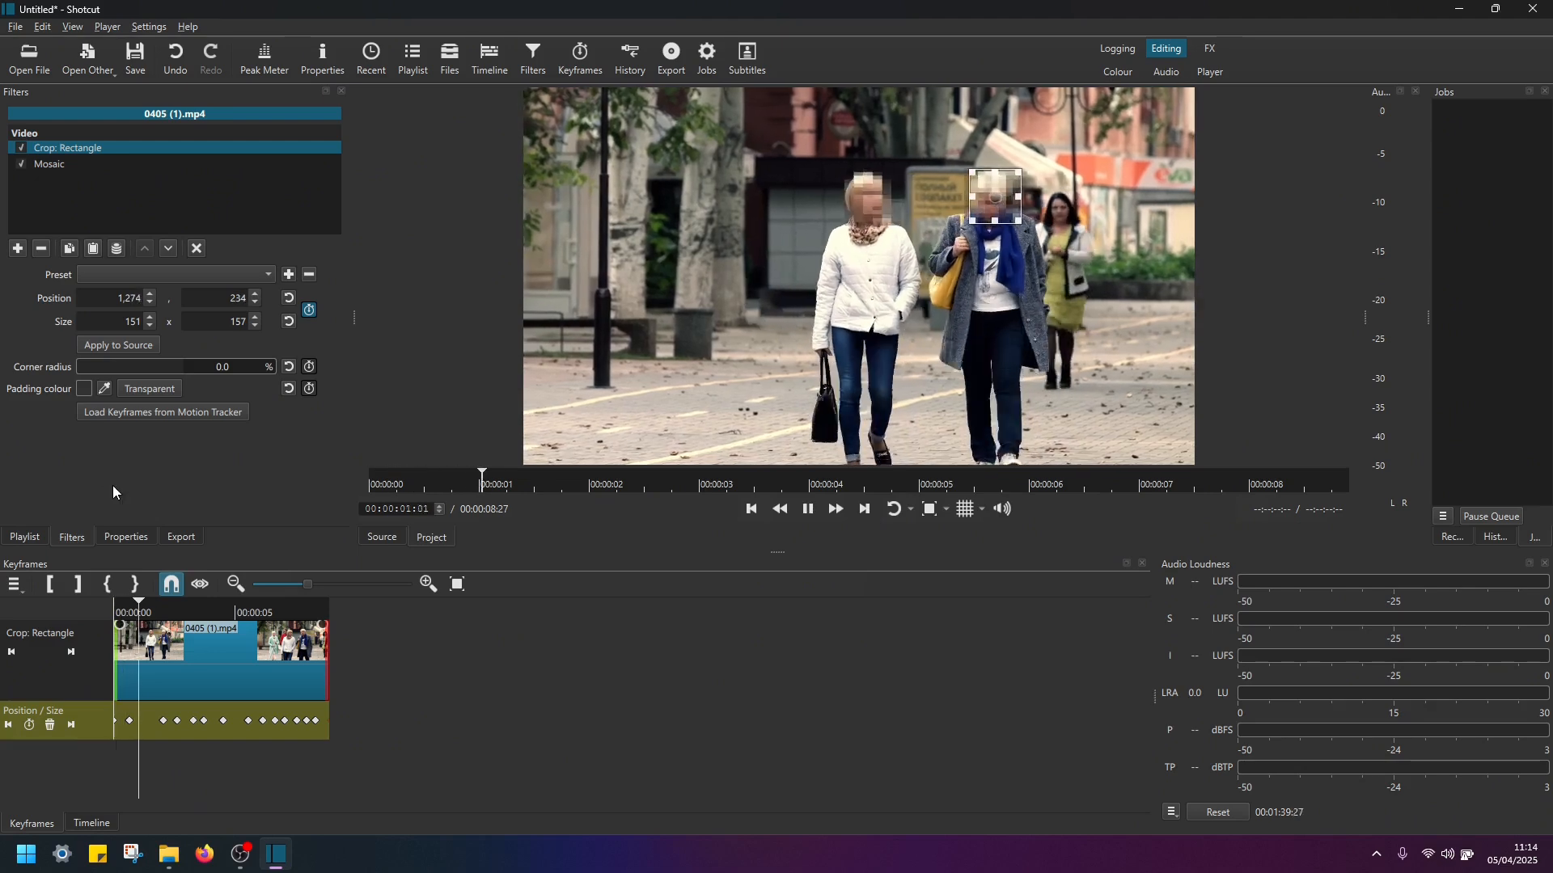